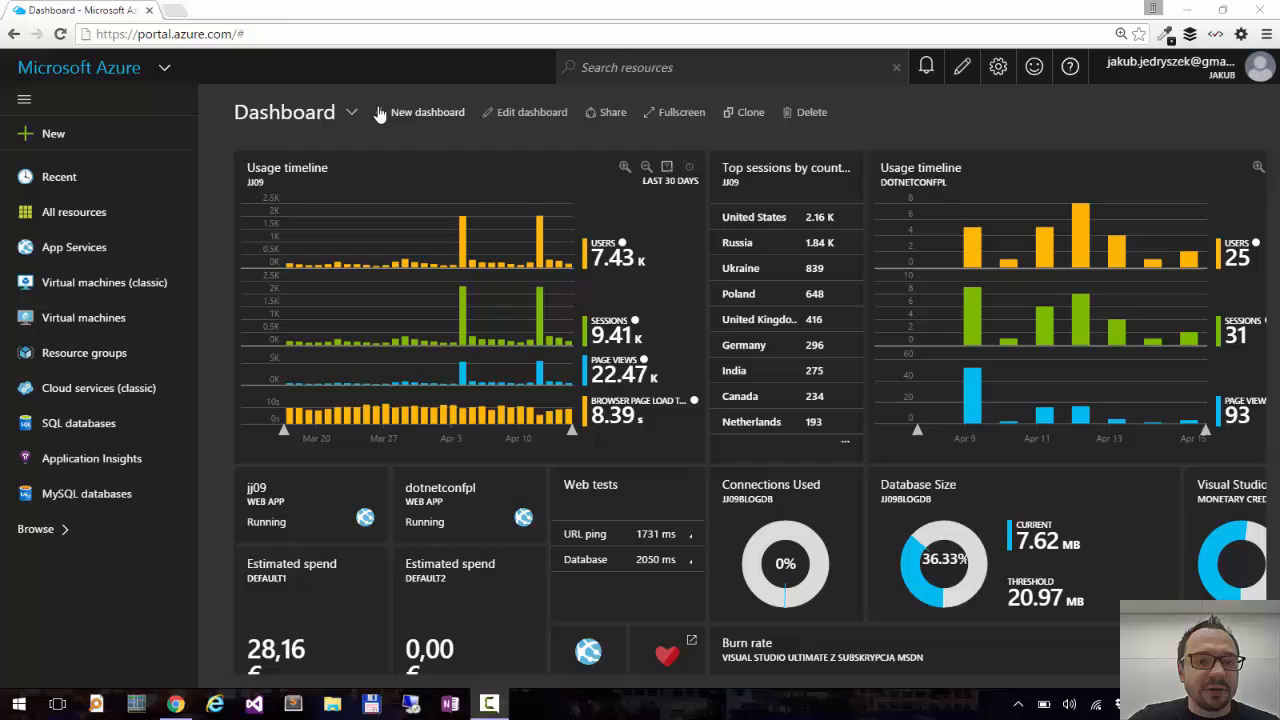
Switch from the default dashboard to the dotNetConfPL v2 dashboard
left_click(352, 112)
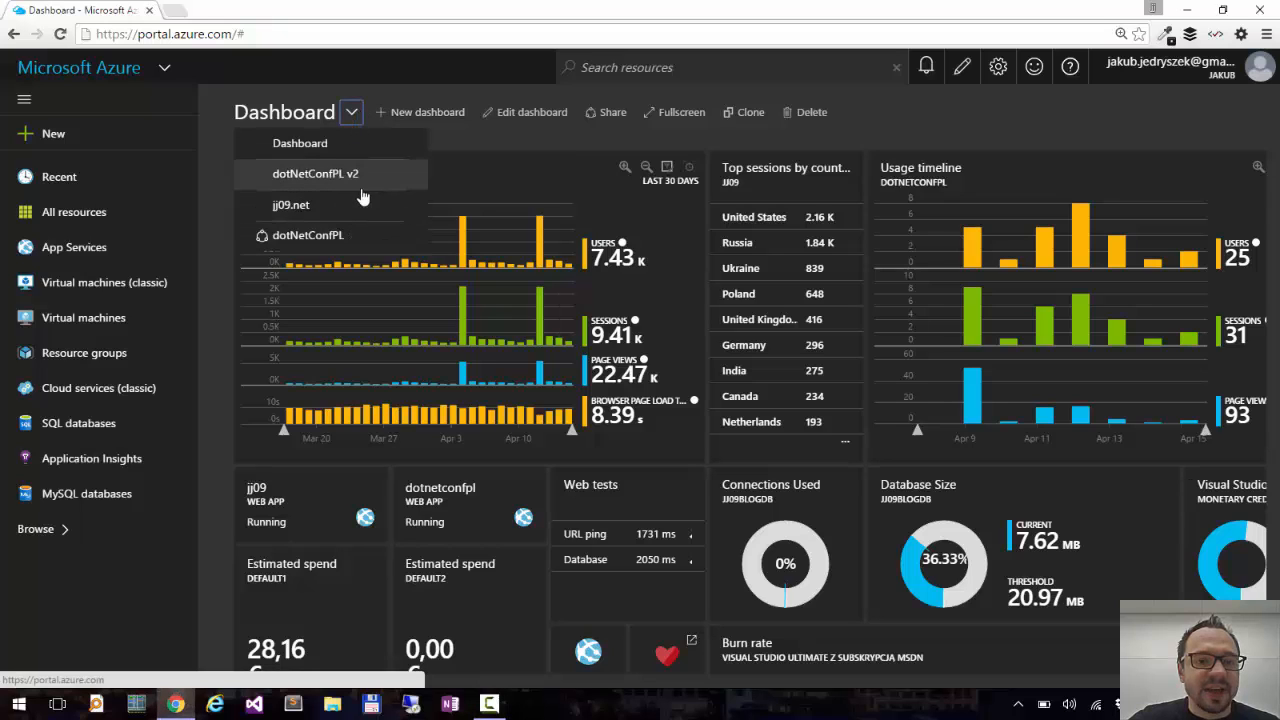
left_click(316, 172)
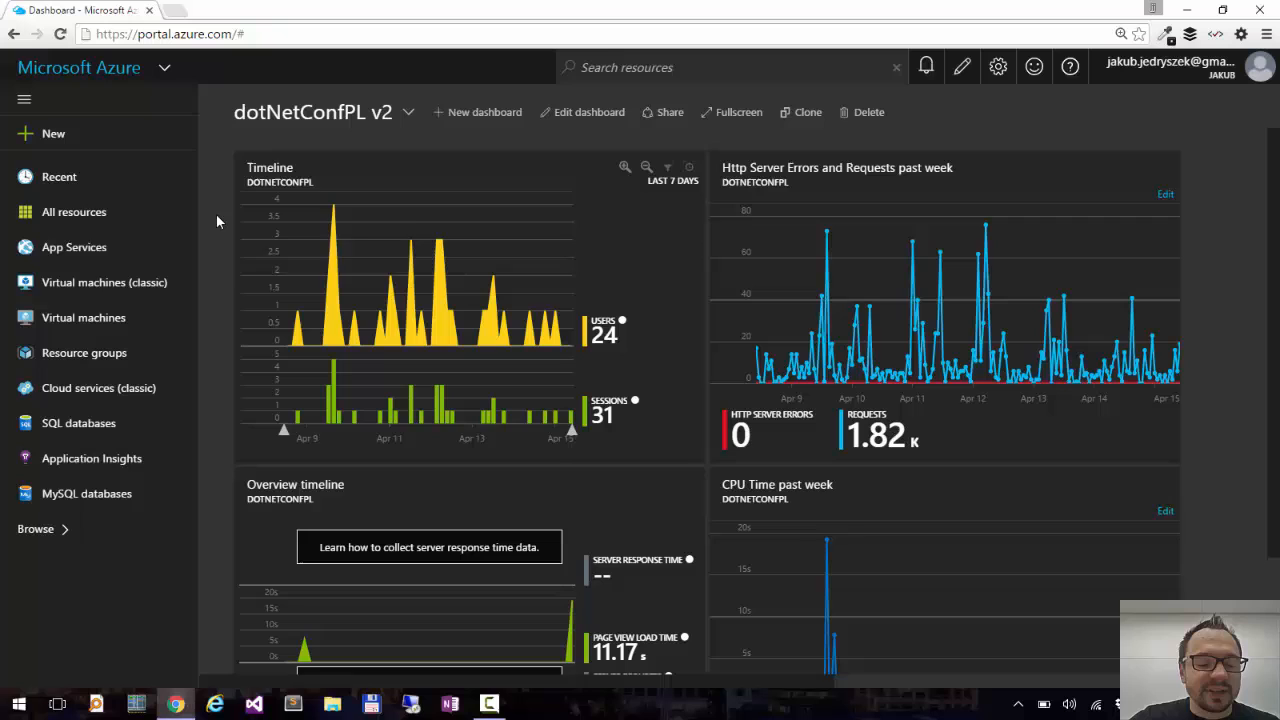
Add a Markdown tile titled 'dotNetConfPL 2016' with subtitle 'November 12' while editing the dashboard
left_click(588, 112)
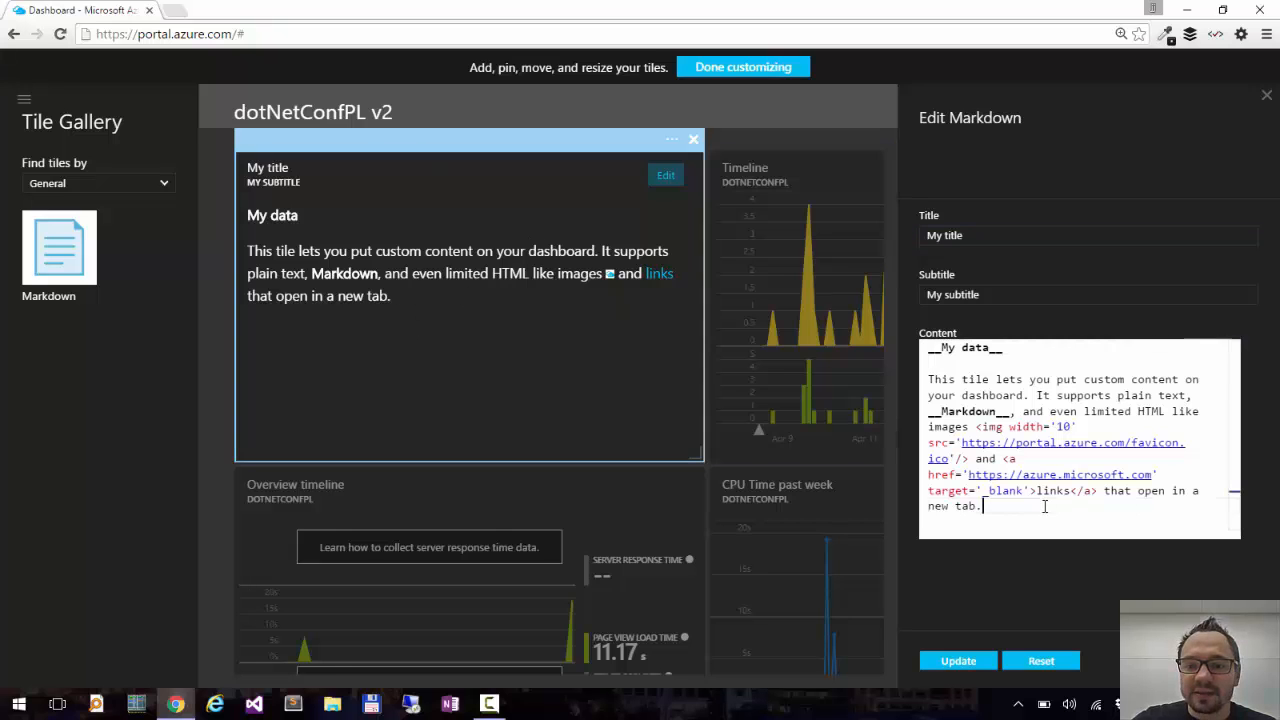
mouse_move(1028, 512)
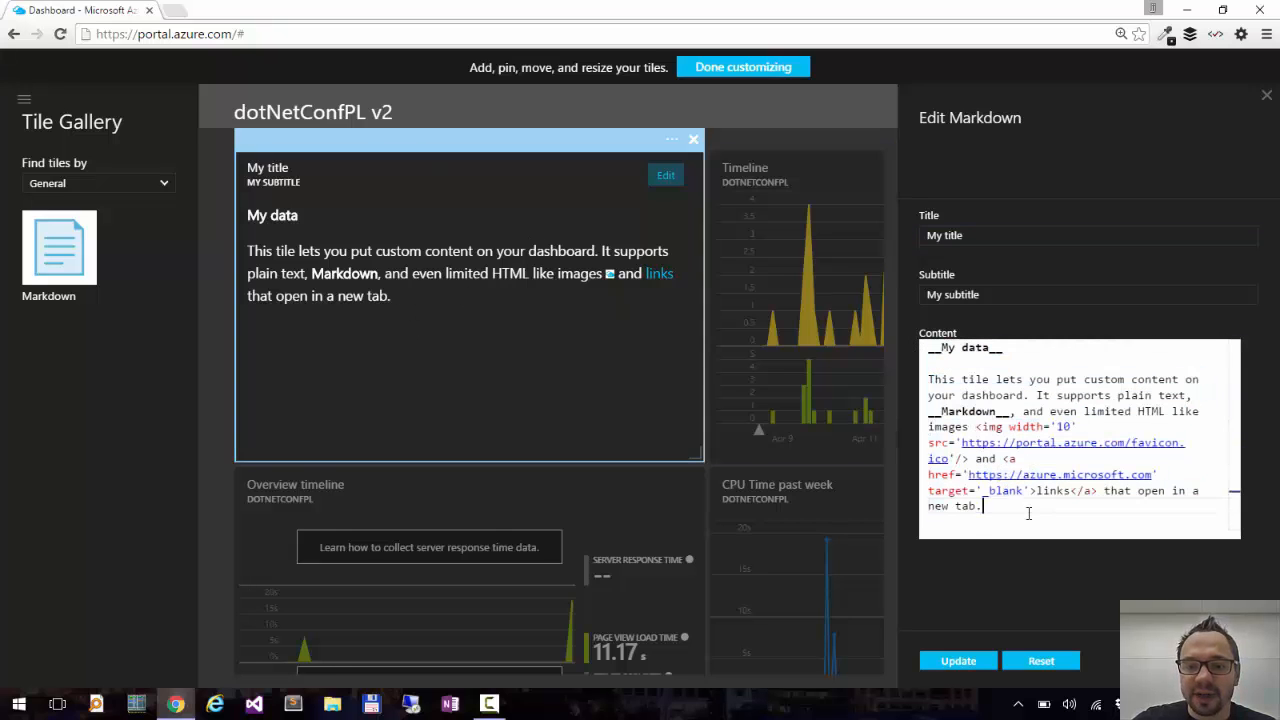
triple_click(1088, 236)
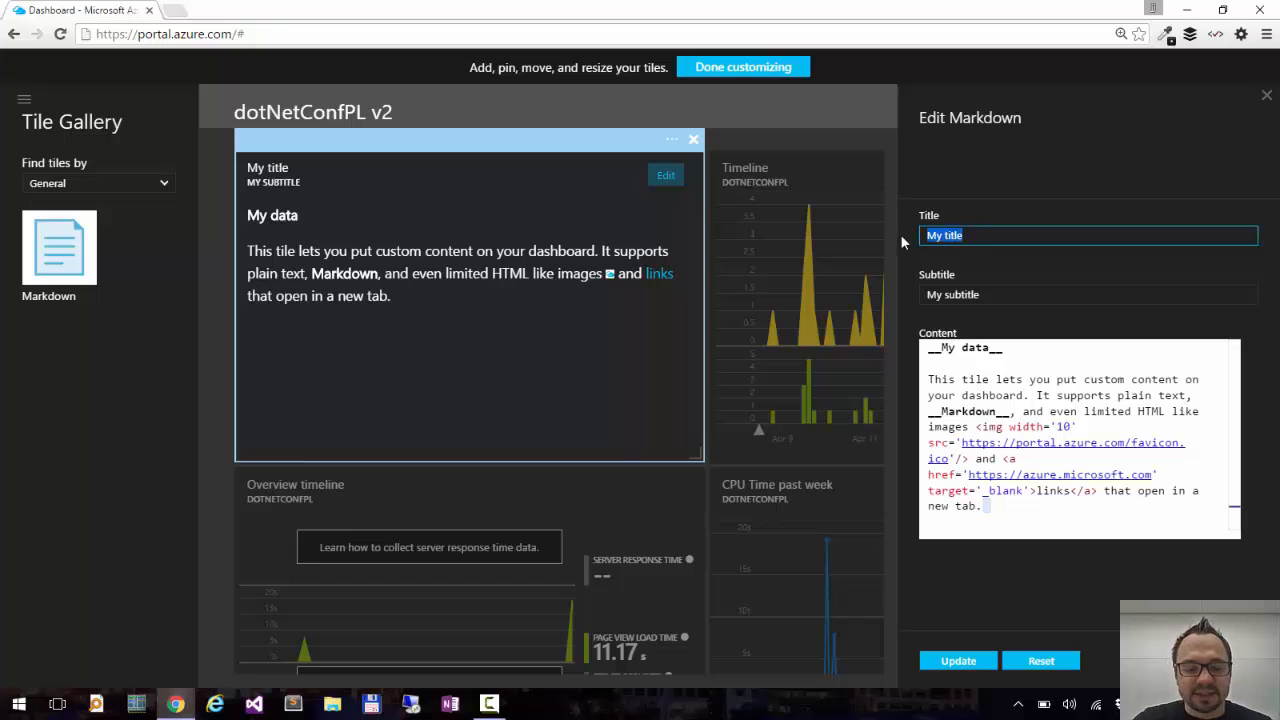
type("dotNetConfPL 2016")
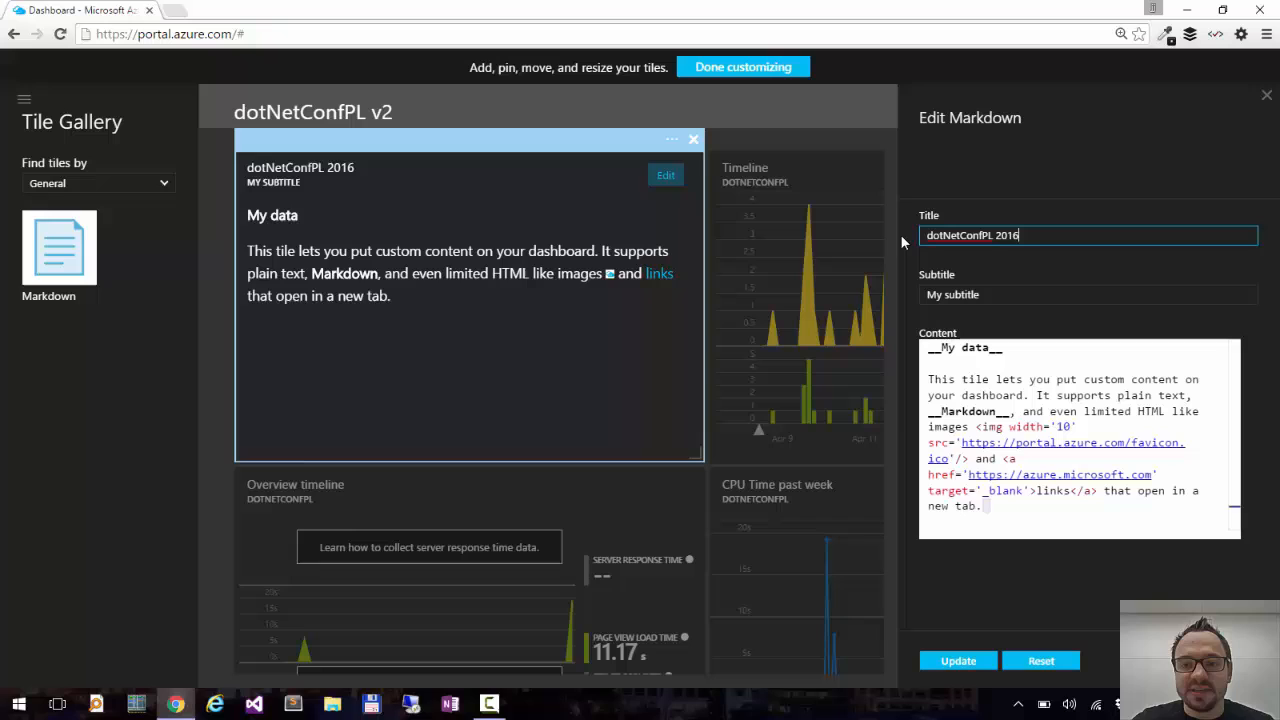
type("No")
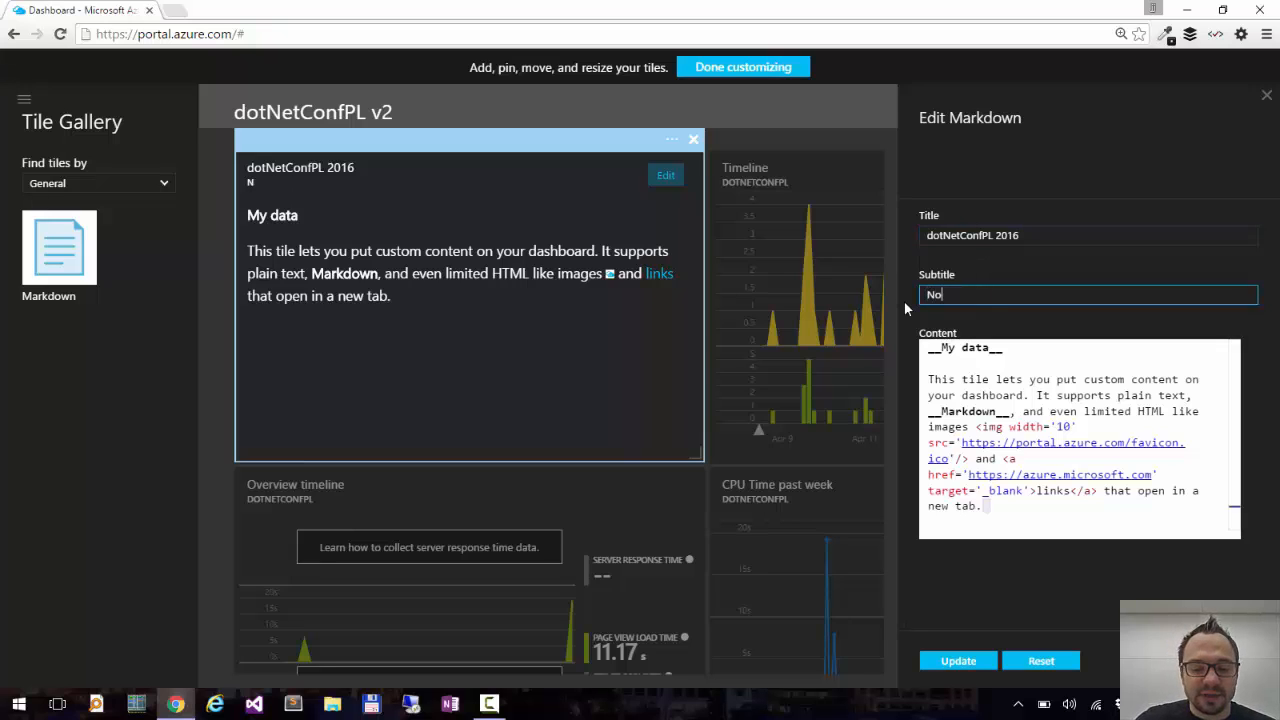
type("November 12")
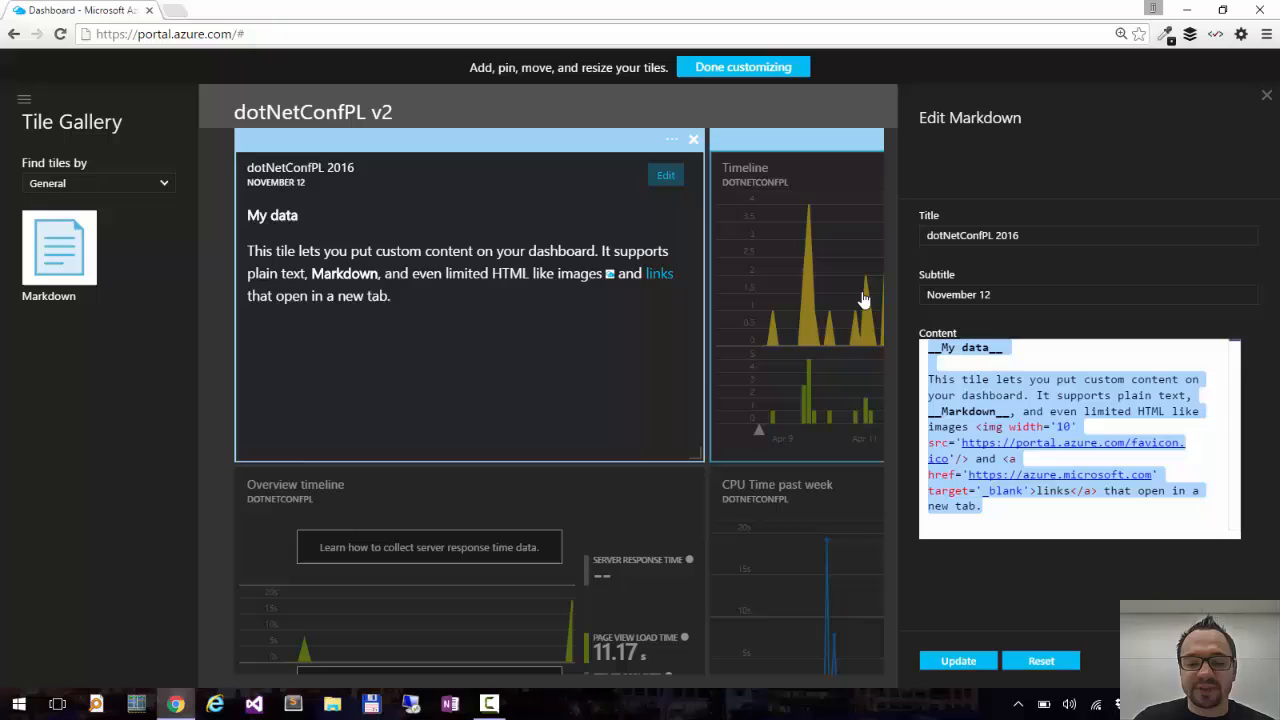
Write a bold Speakers heading with bullets for Anders Hejlsberg and Jon Skeet in the tile content
type("__Sp")
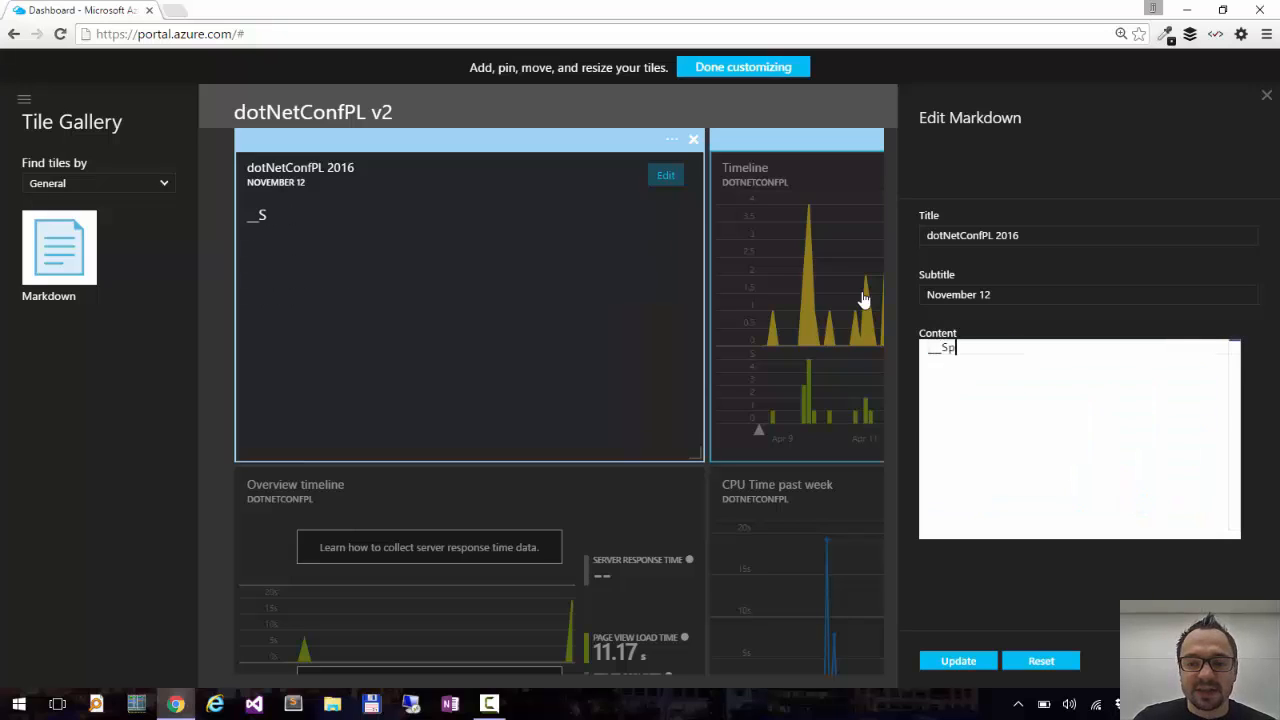
type("peakers")
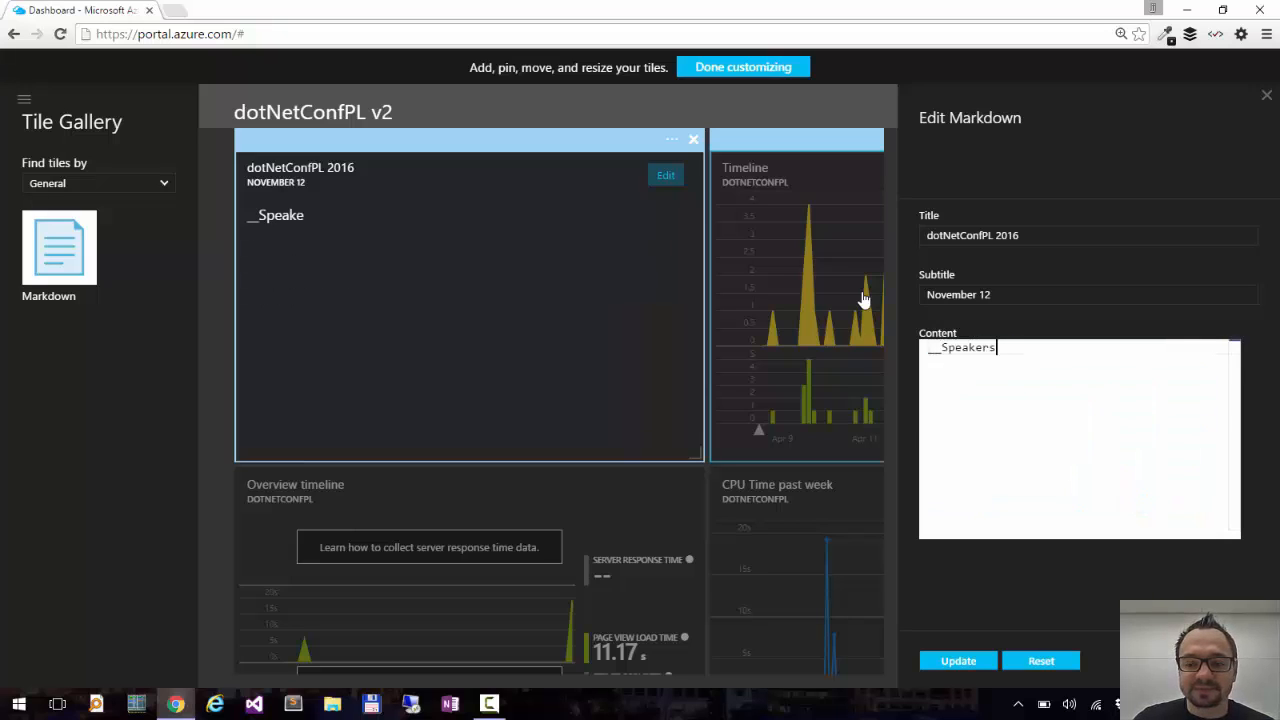
type("__")
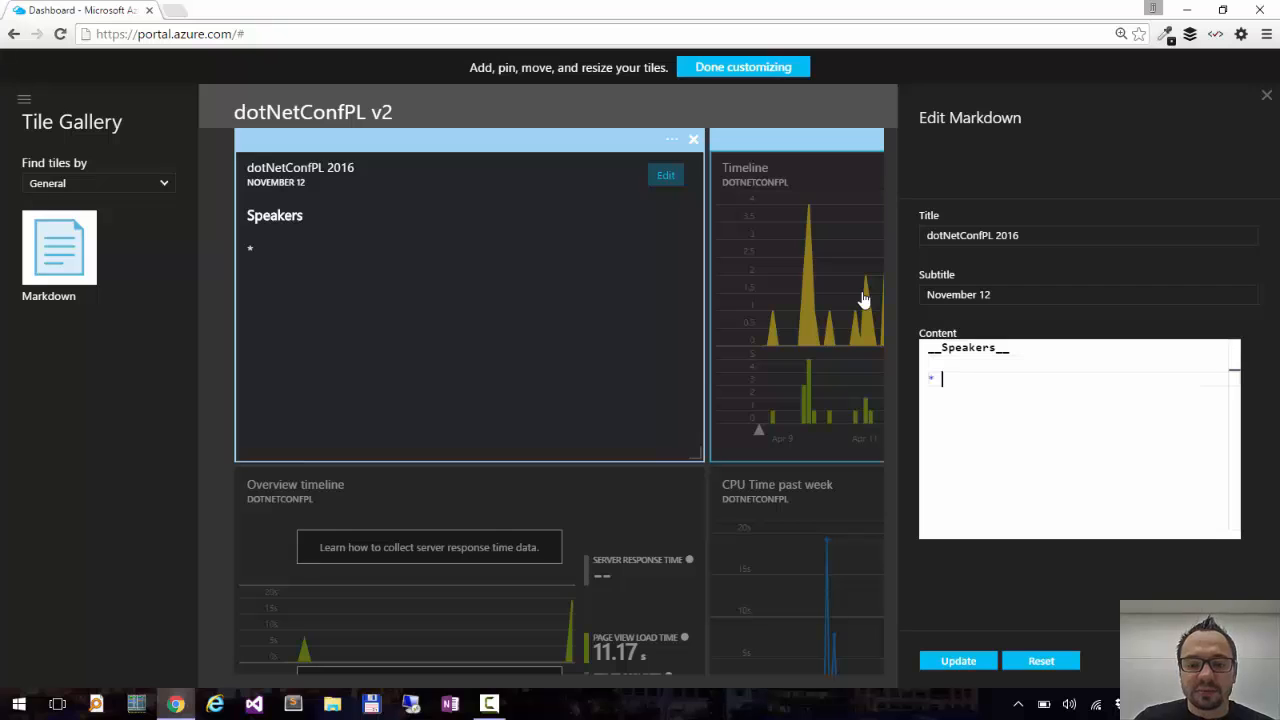
type("Anders Hejlsber")
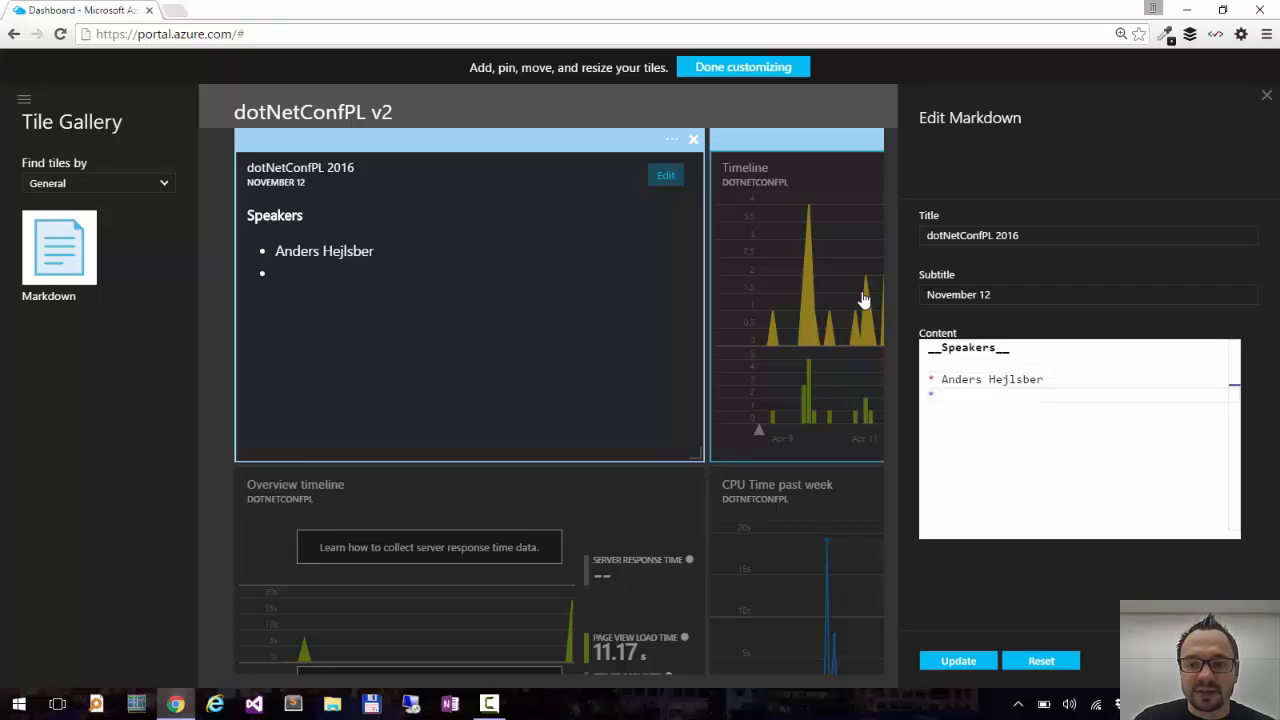
type("g")
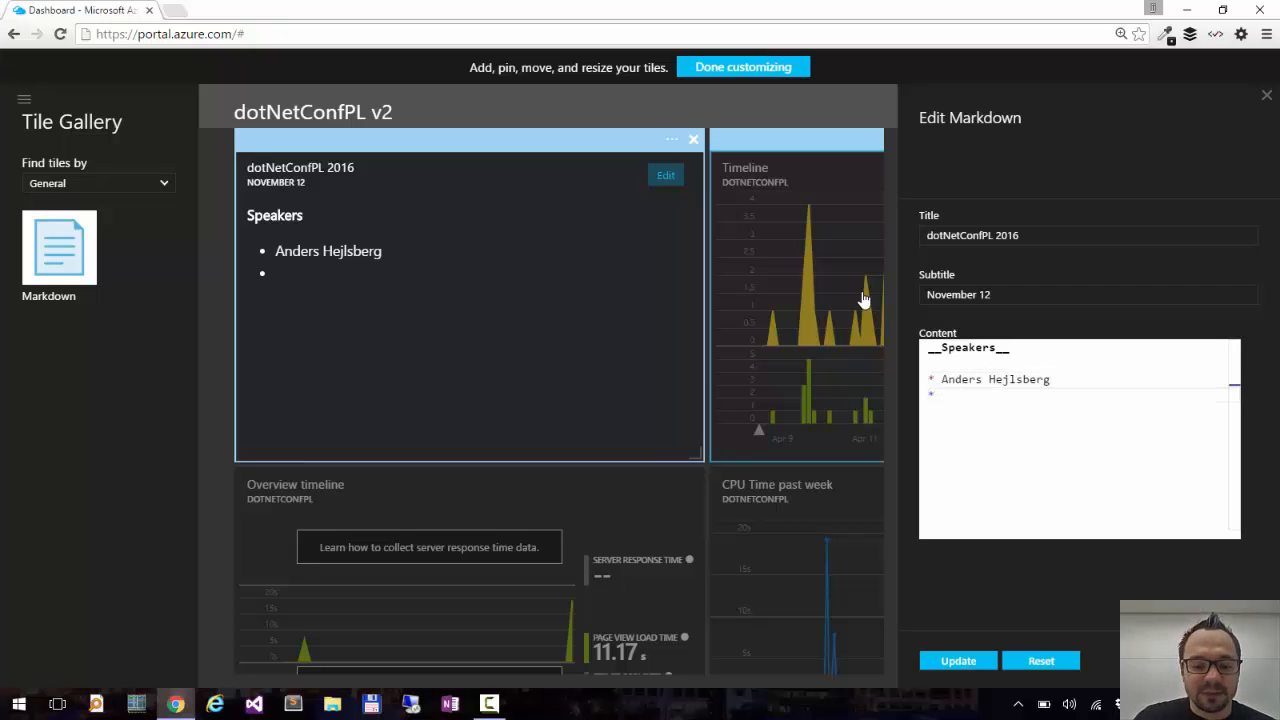
type("Jon Skeet")
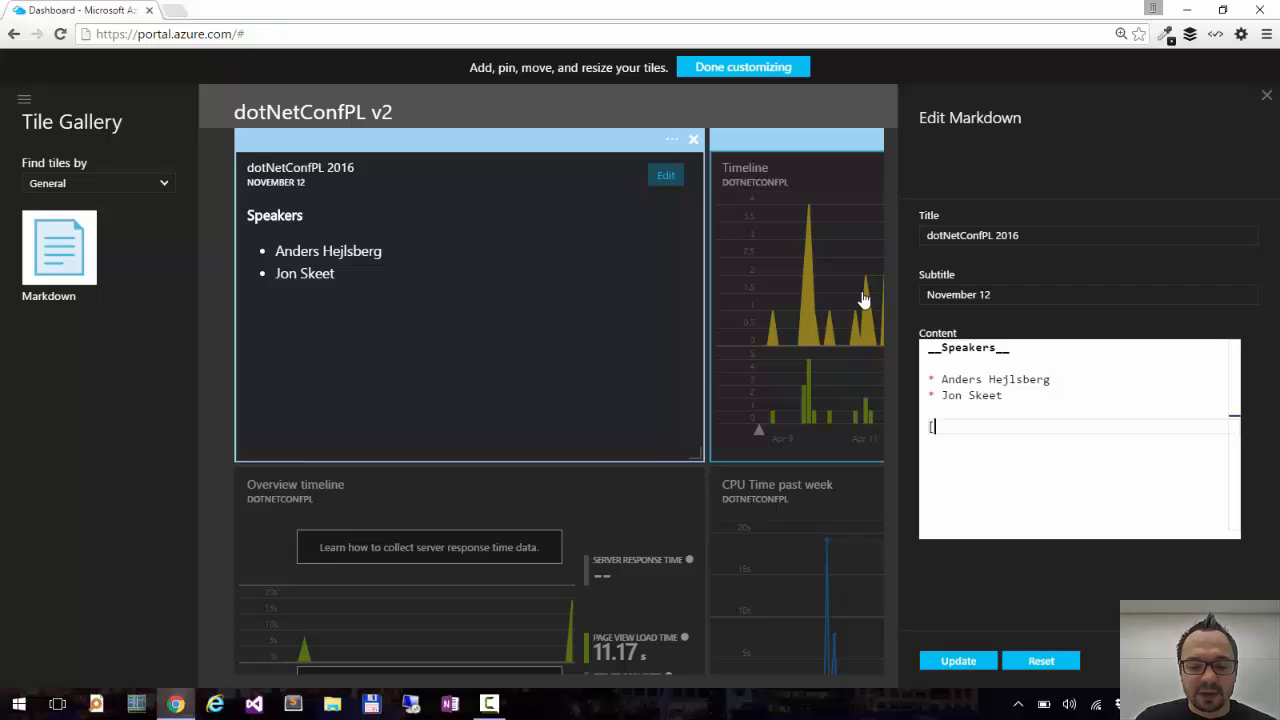
type("[conference websi")
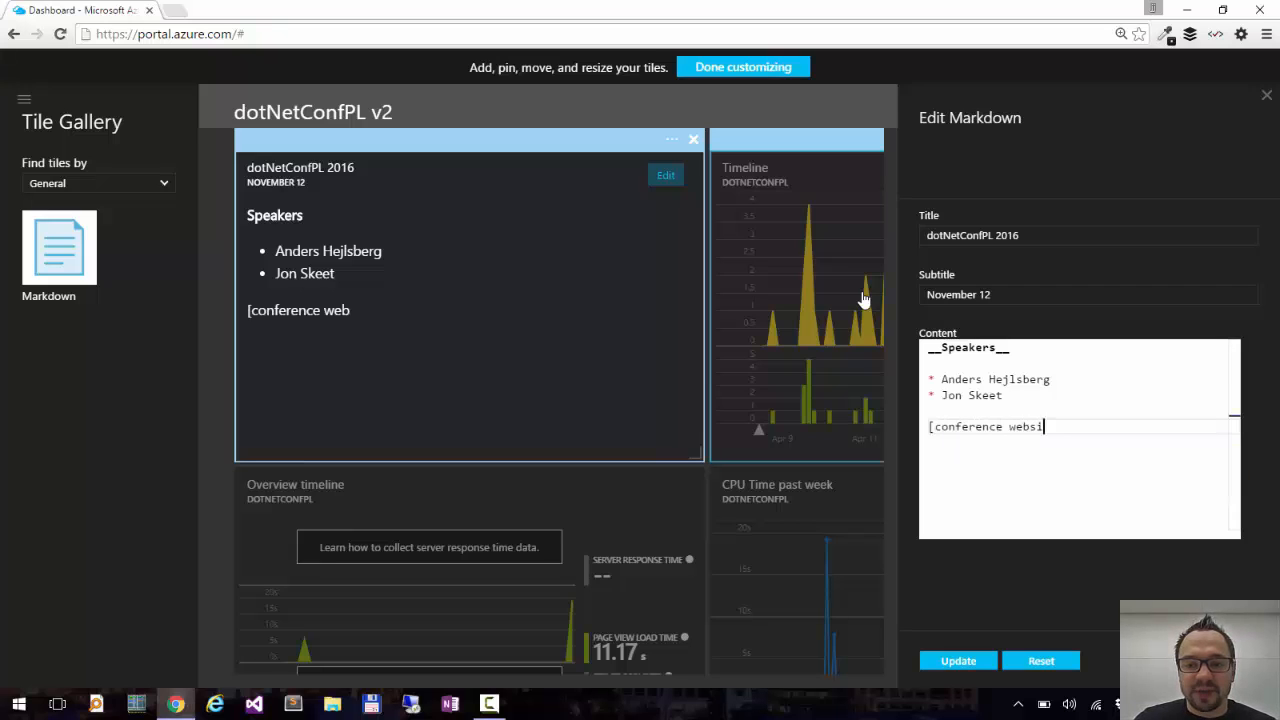
type("te](ht")
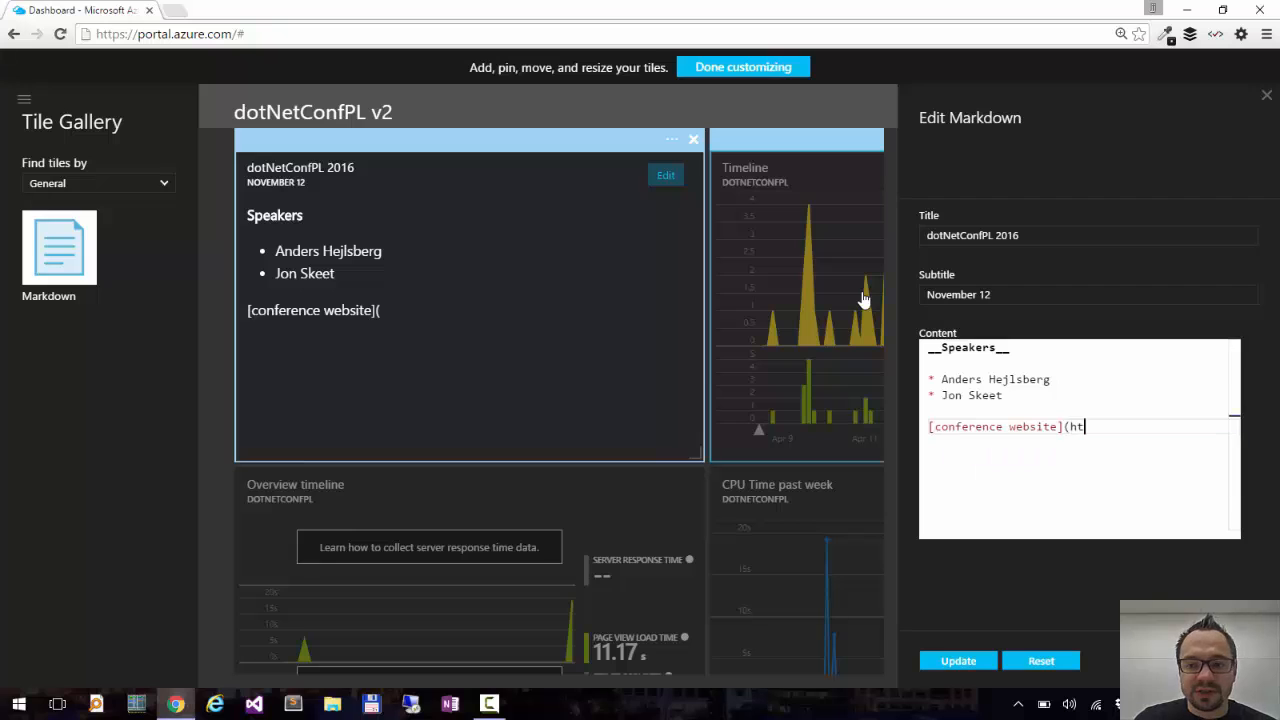
type("tp://")
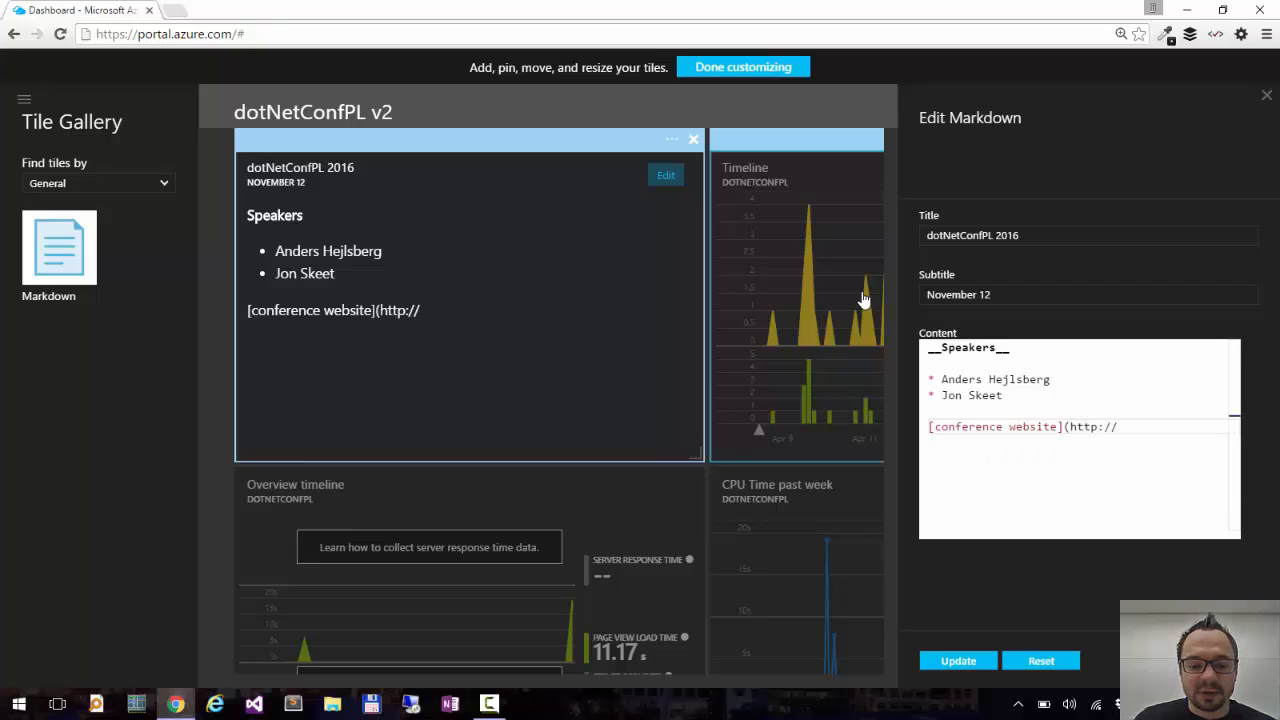
type("dotnetconf")
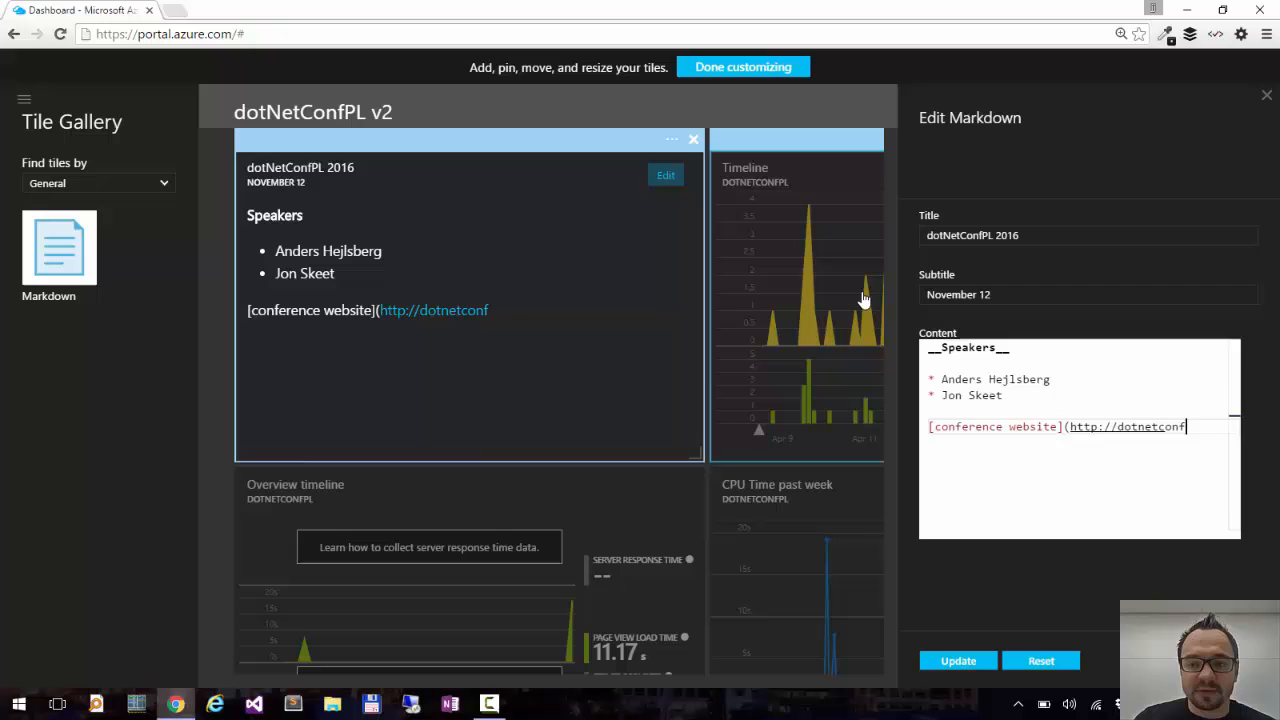
type(".pl)")
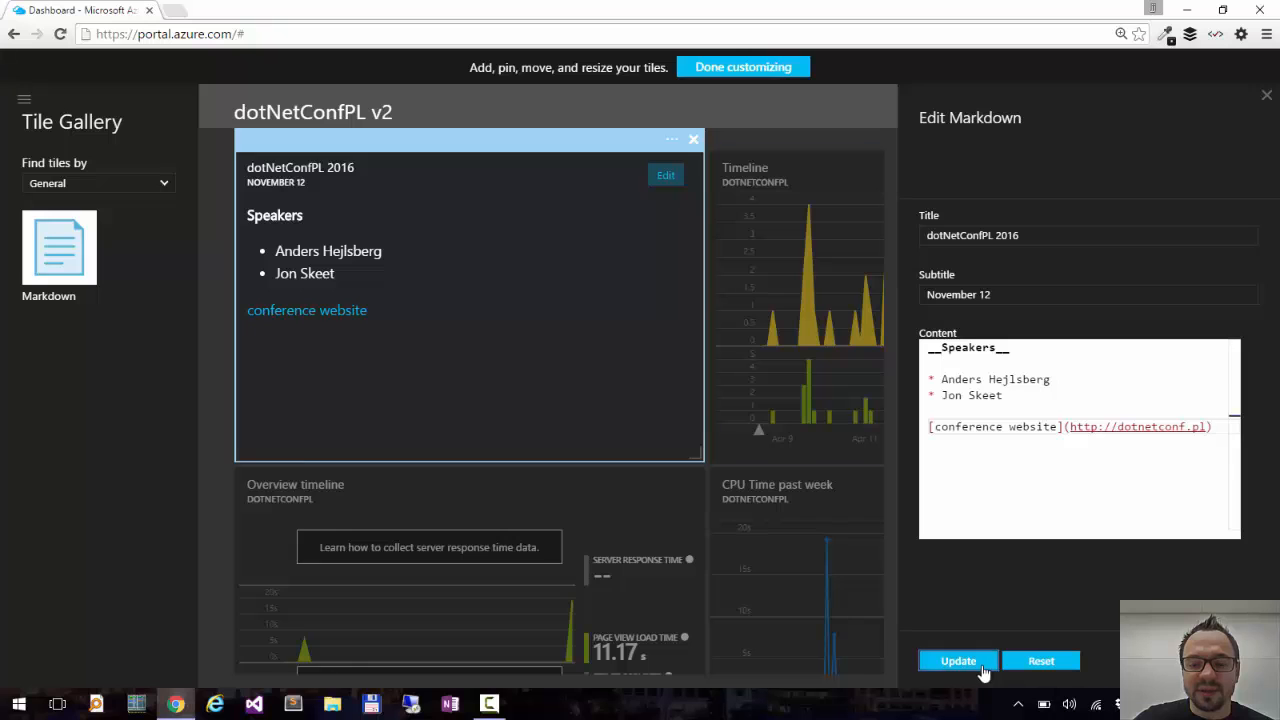
Apply the content, finish customizing the dashboard and follow the conference website link
left_click(956, 660)
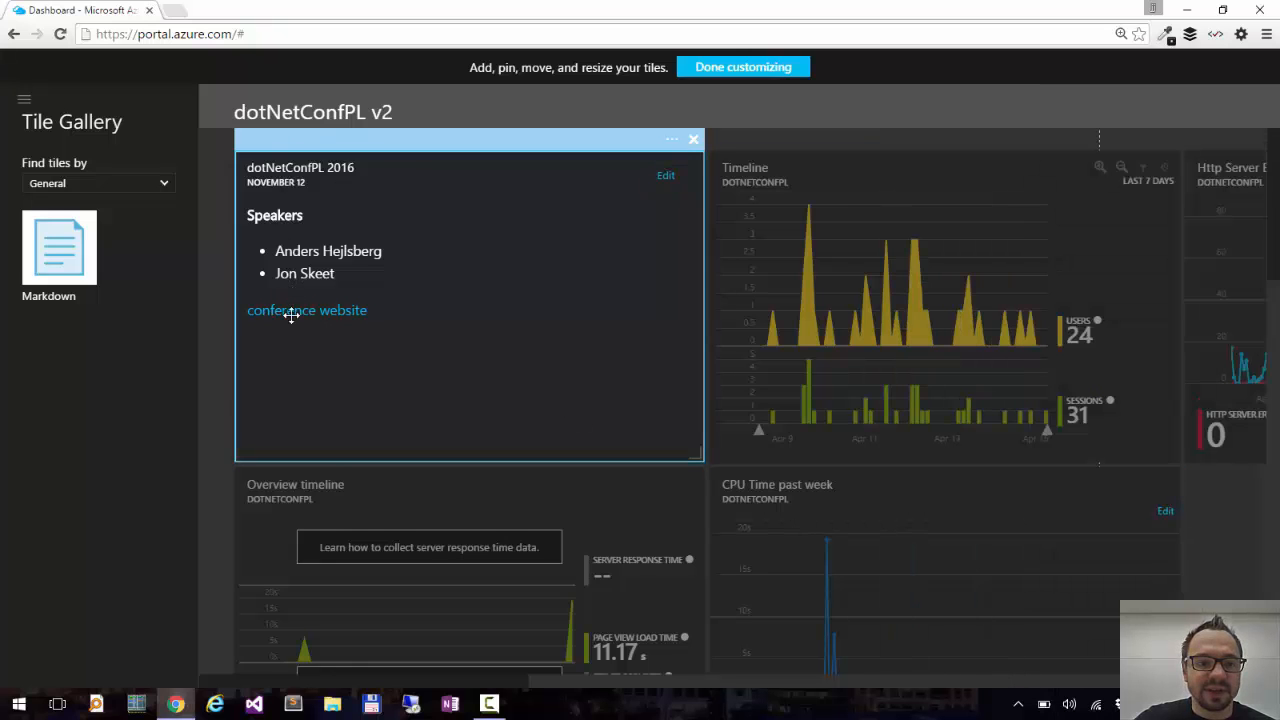
left_click(744, 68)
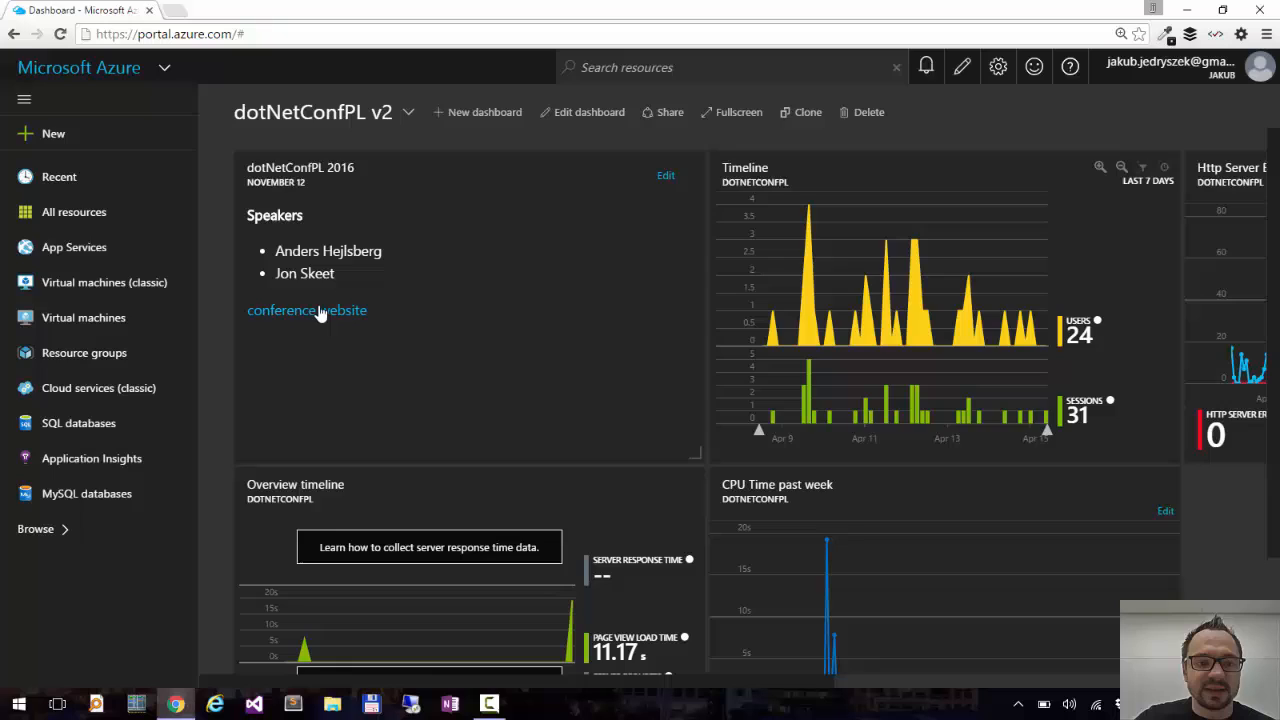
left_click(306, 310)
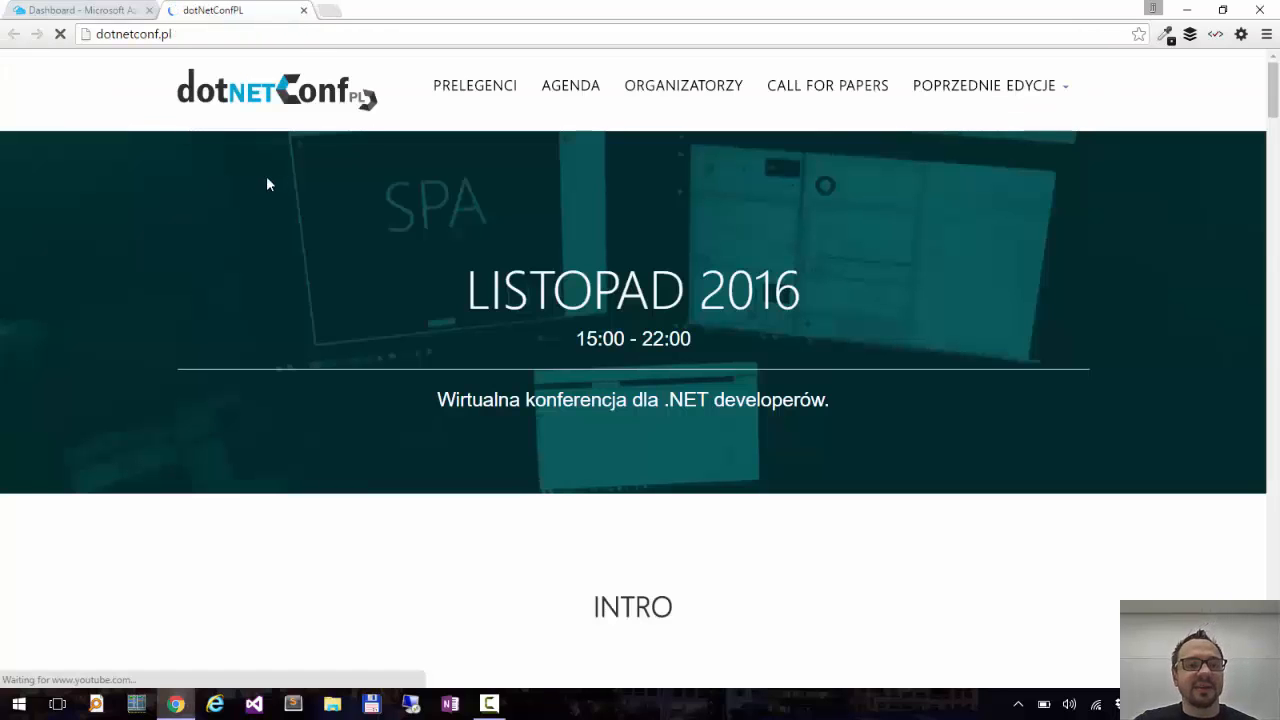
mouse_move(236, 124)
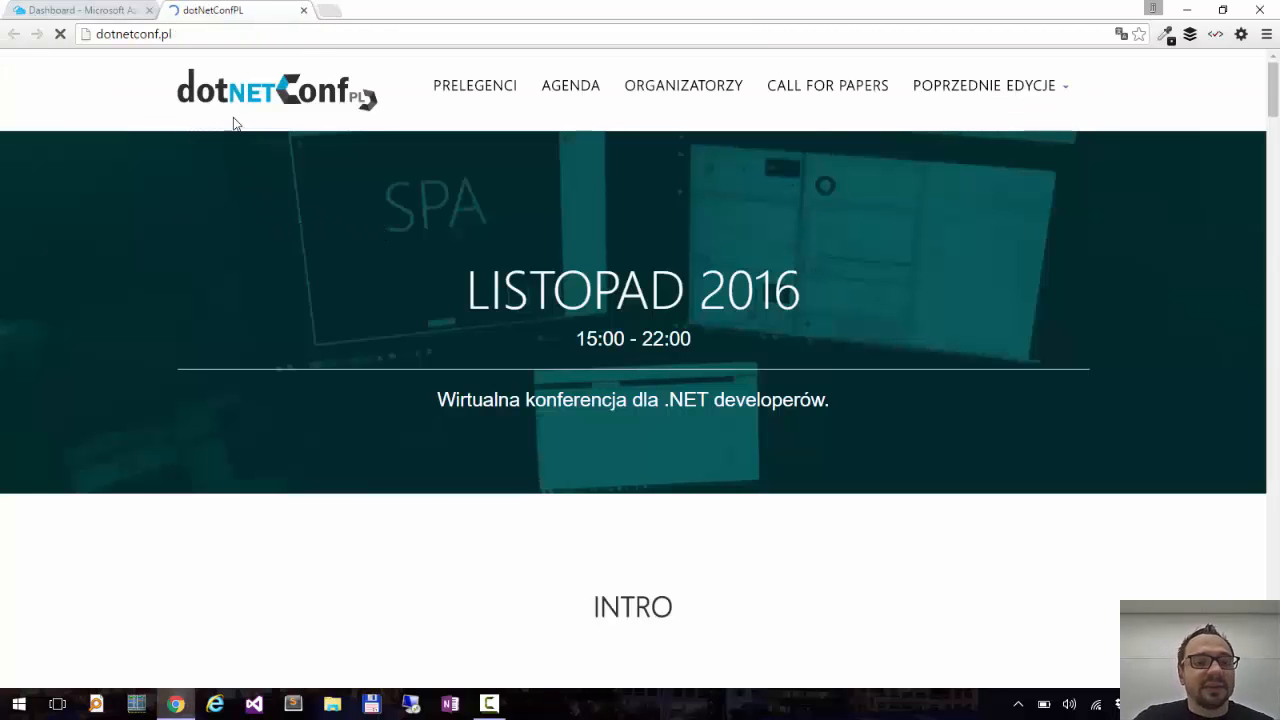
Inspect the dotnetconf.pl logo to find its src /Content/images/logo.png, then return to the Azure tab
right_click(276, 90)
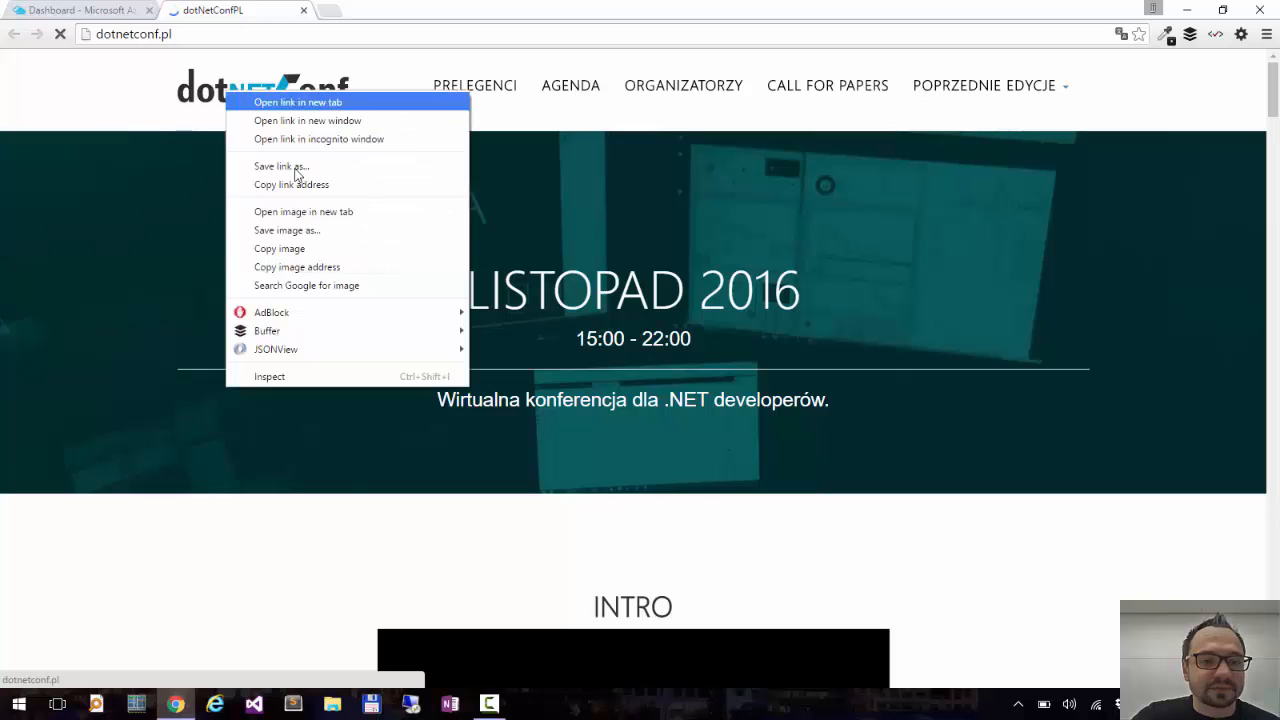
left_click(298, 100)
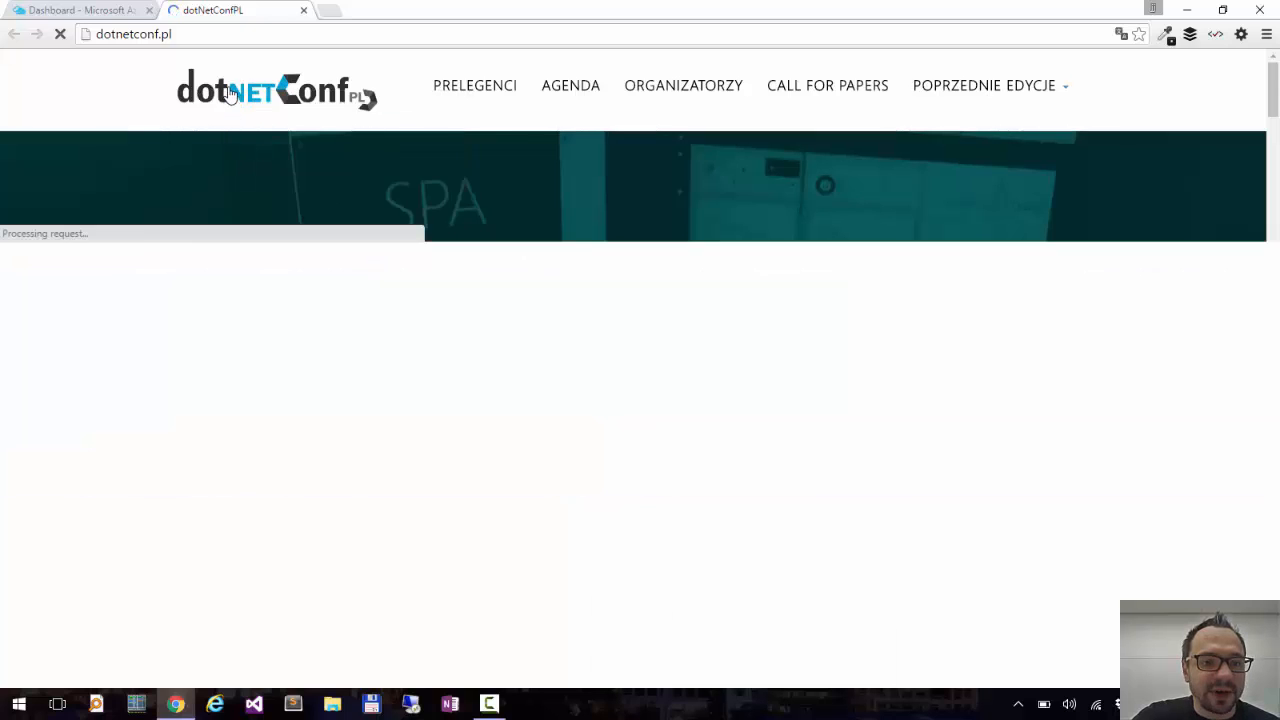
key("F12")
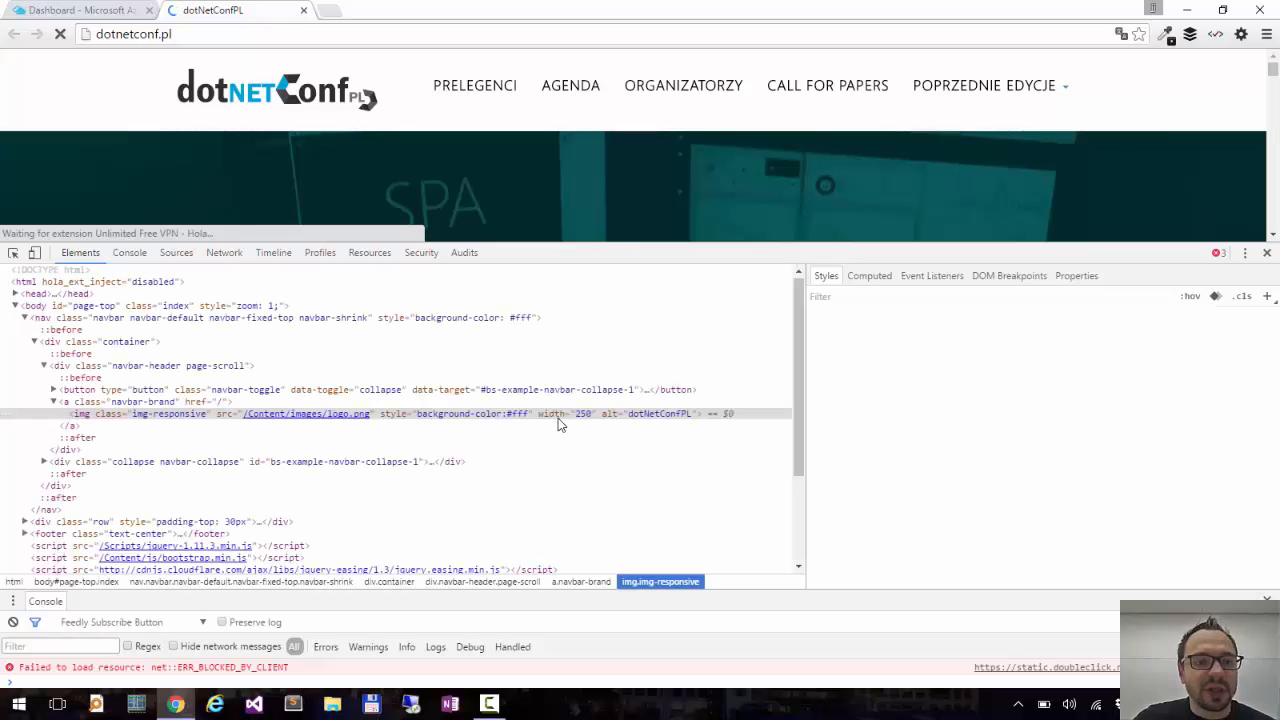
right_click(308, 412)
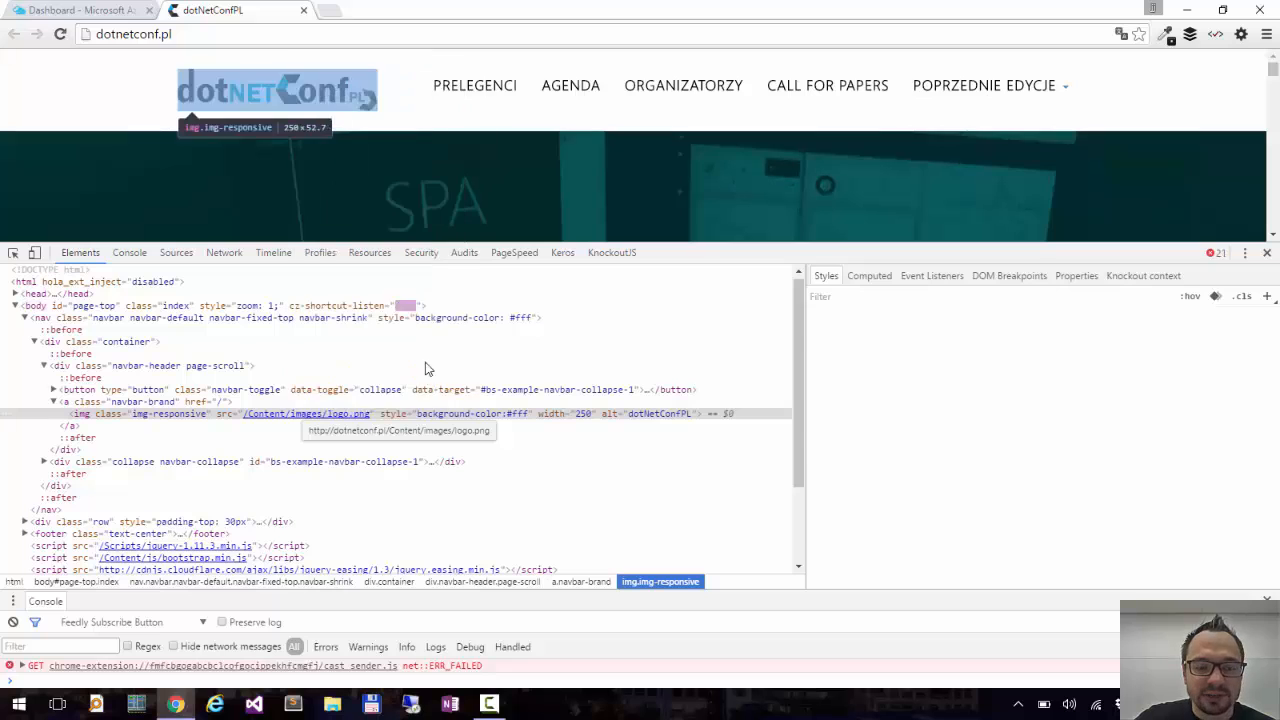
left_click(80, 10)
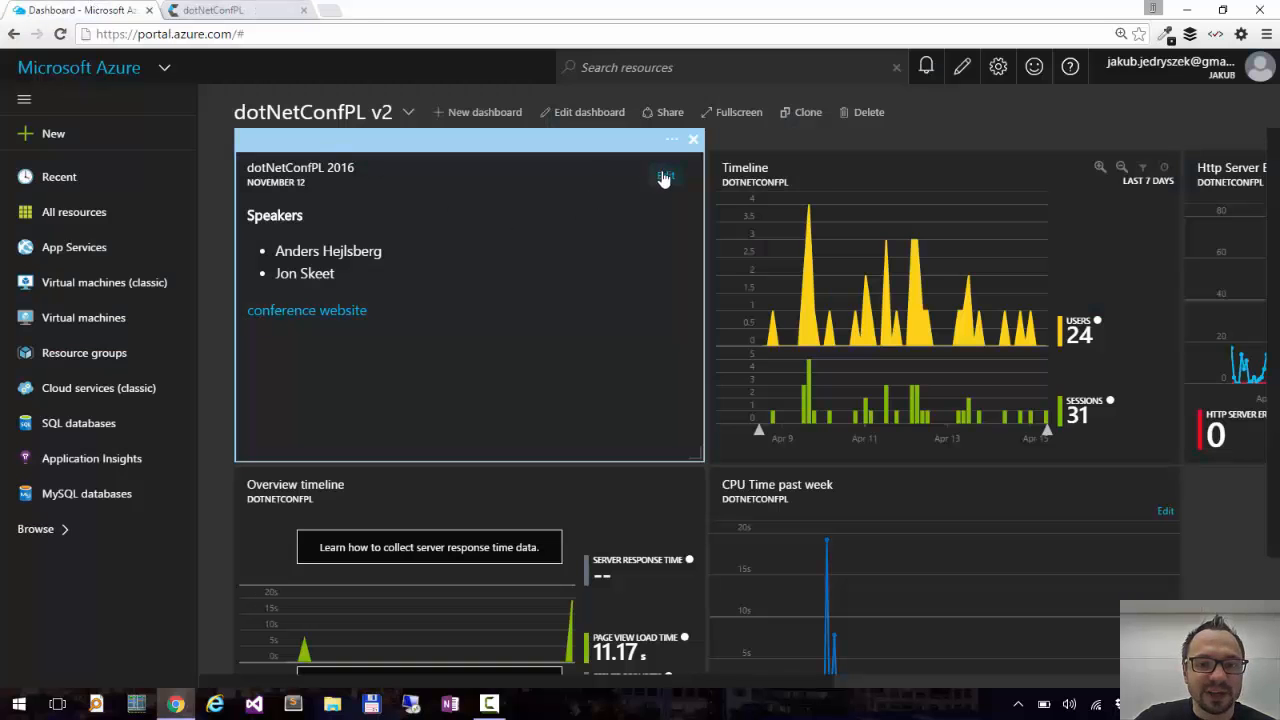
left_click(666, 176)
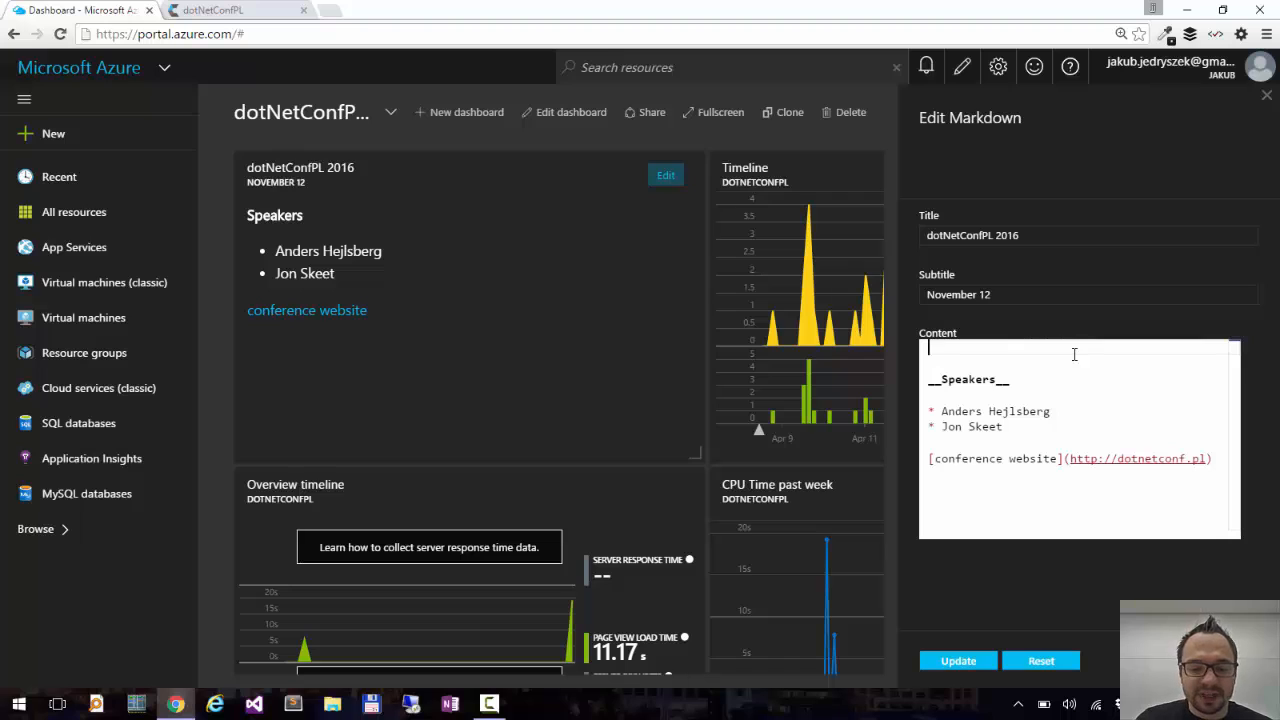
type("<img src=")
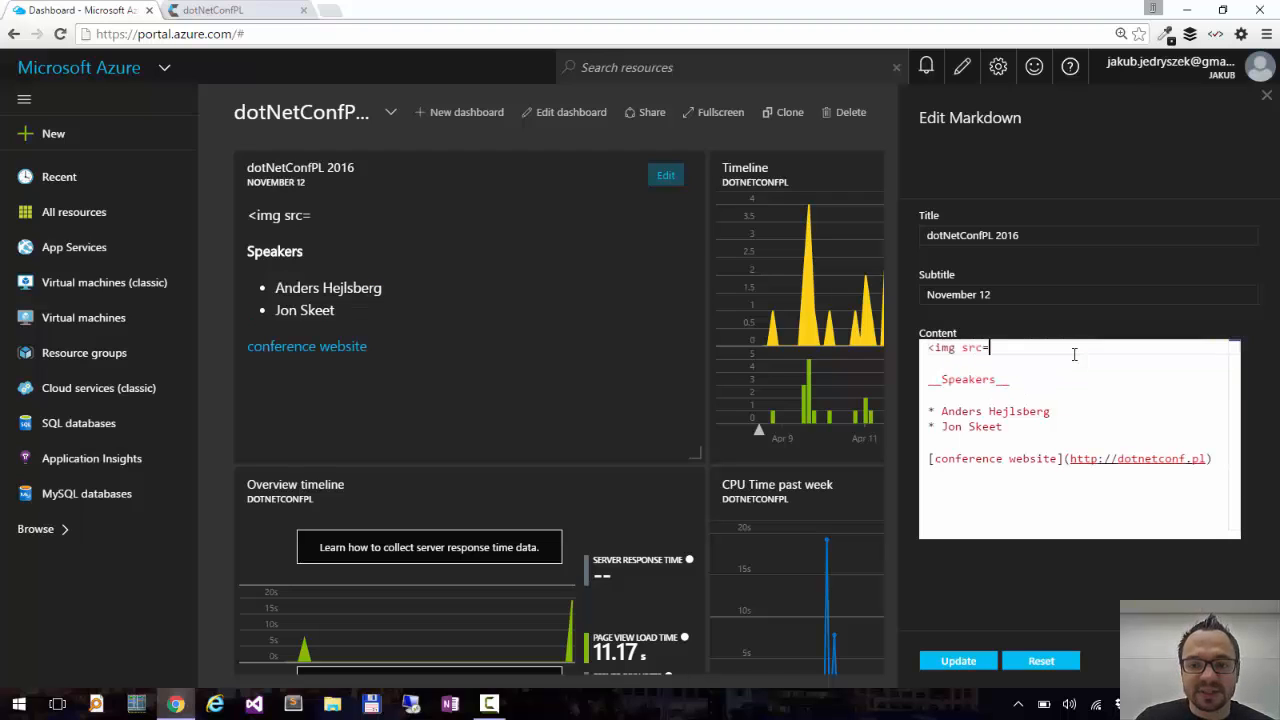
type("\"http://dotnetconf.pl/Content/images/logo.png\"")
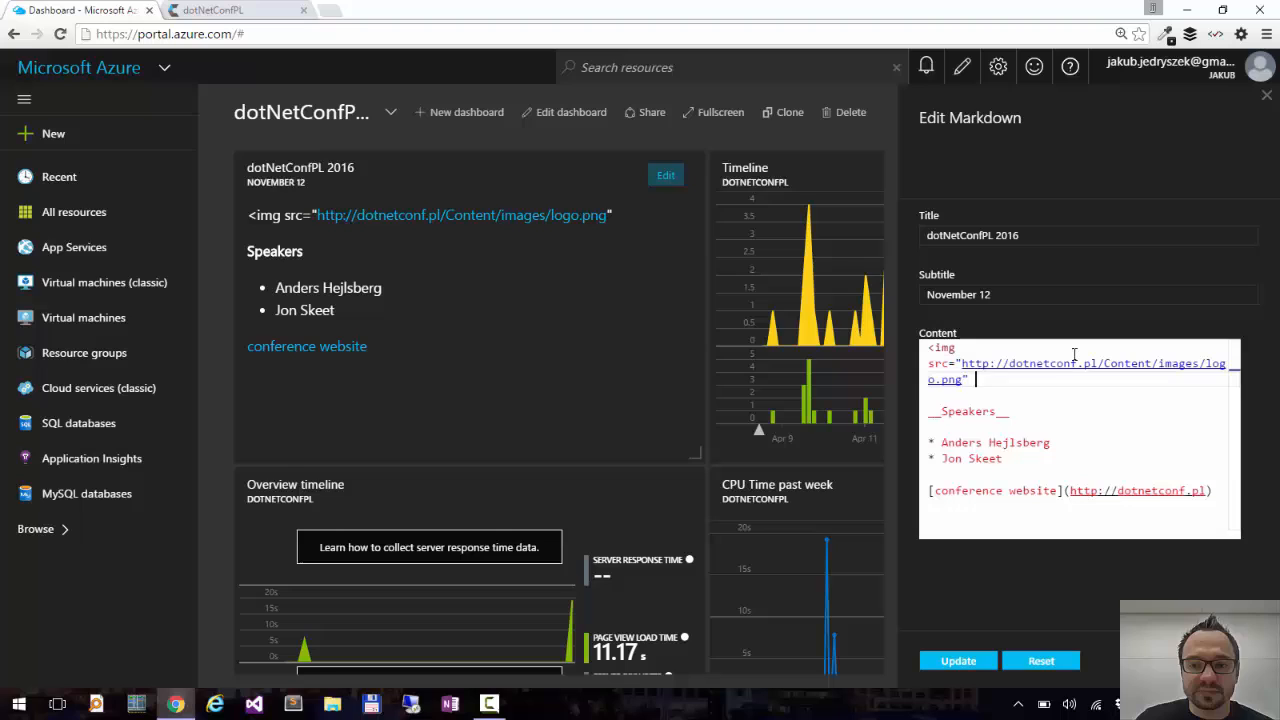
type("alt=\"")
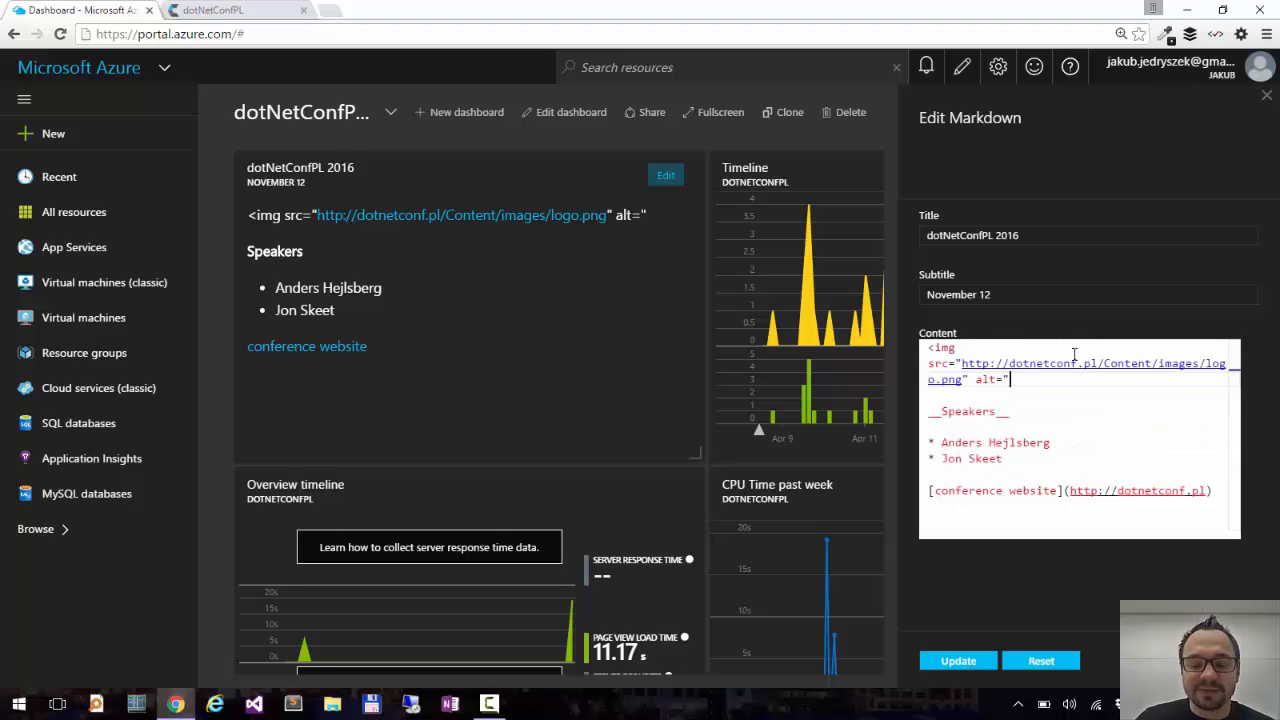
type("dotNet")
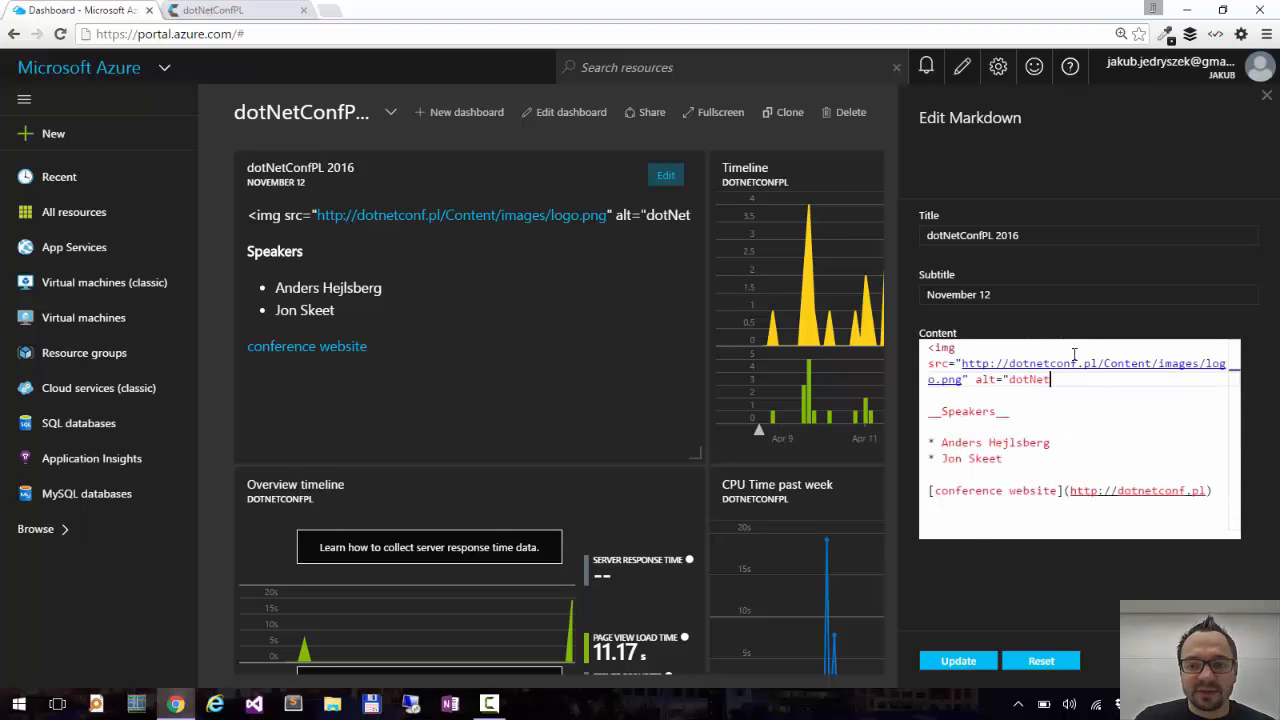
type("ConfPL logo")
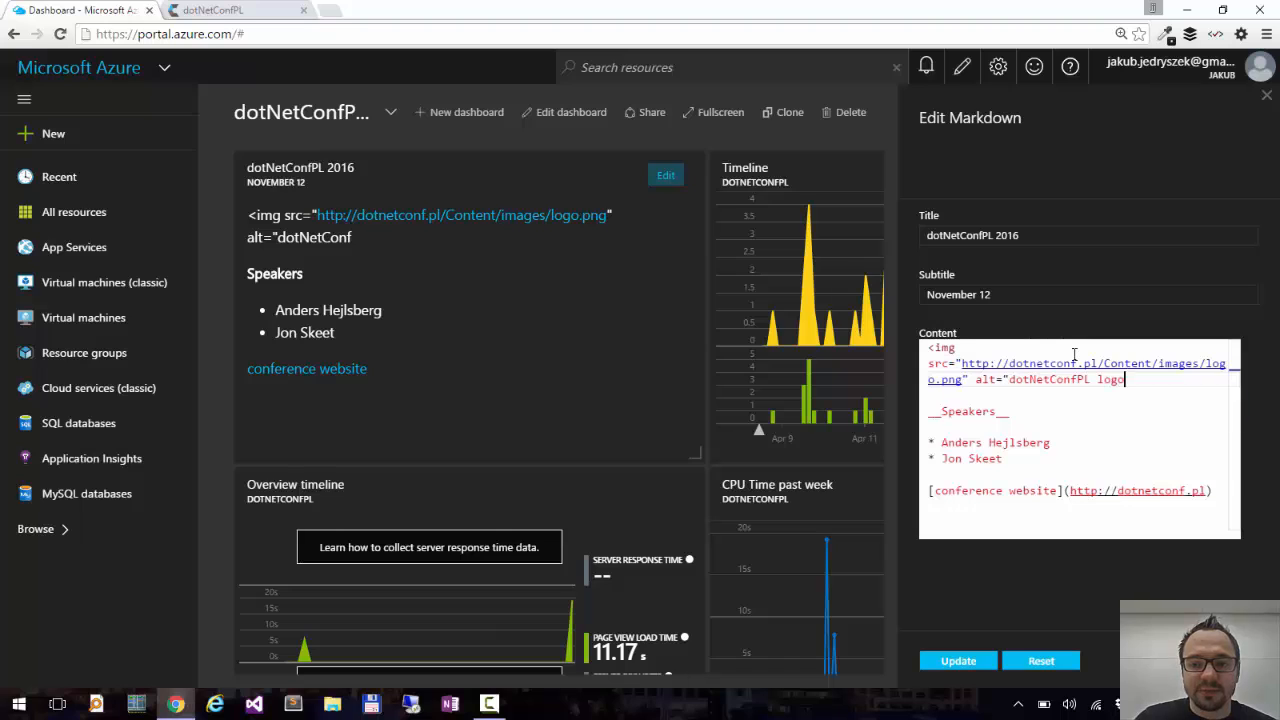
type("\" />")
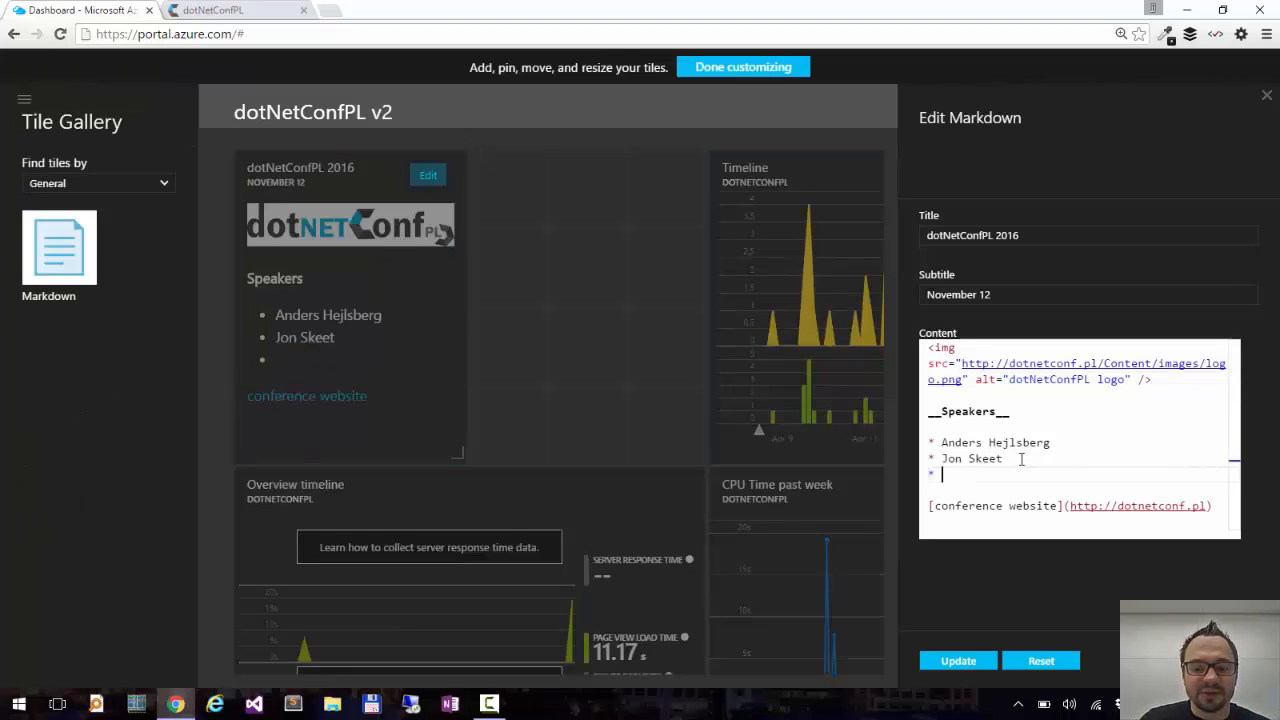
Add speaker bullets for Scott Hanselman, Damien Edwards and David Fowler under Speakers
type("Scott Hanselman")
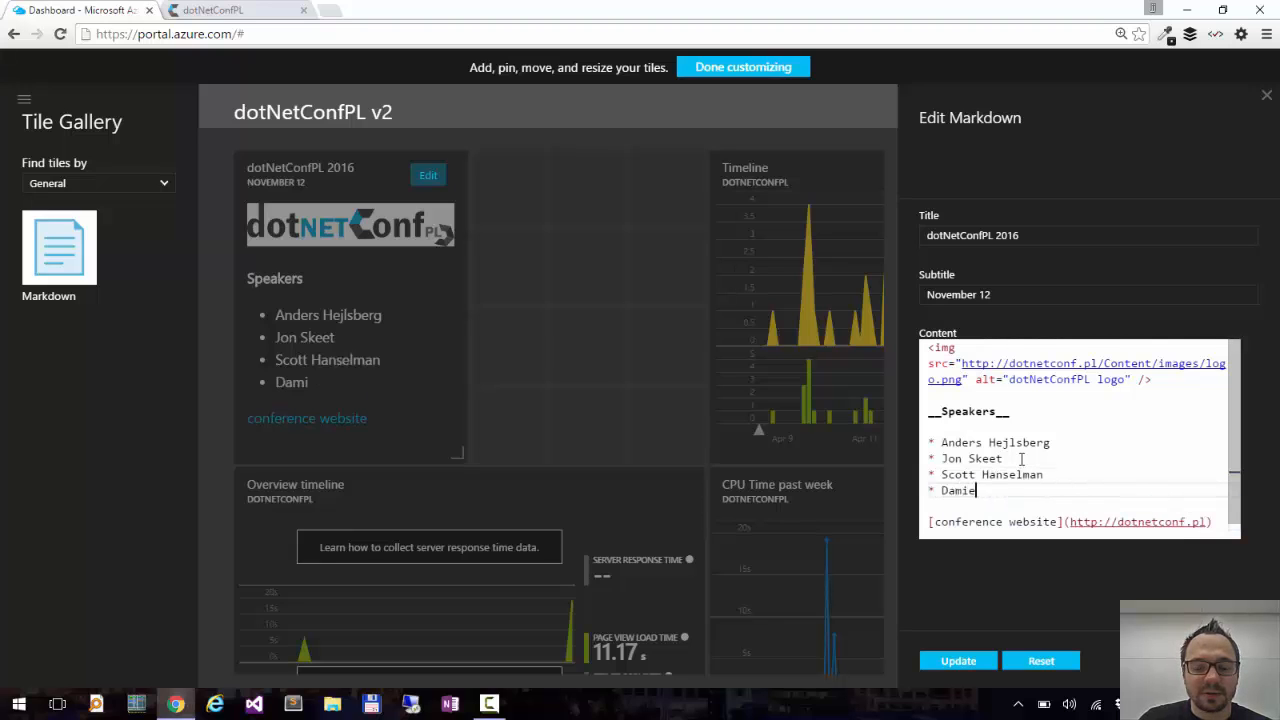
type("en Edwards")
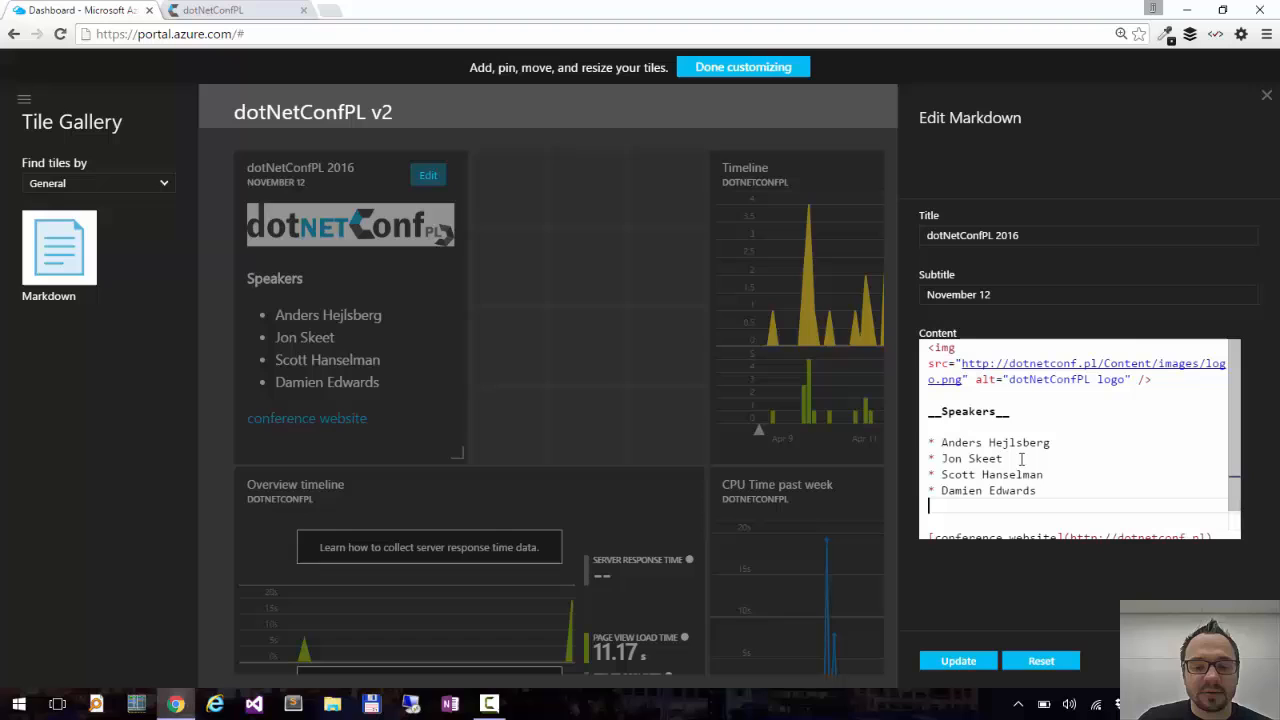
type("* Da")
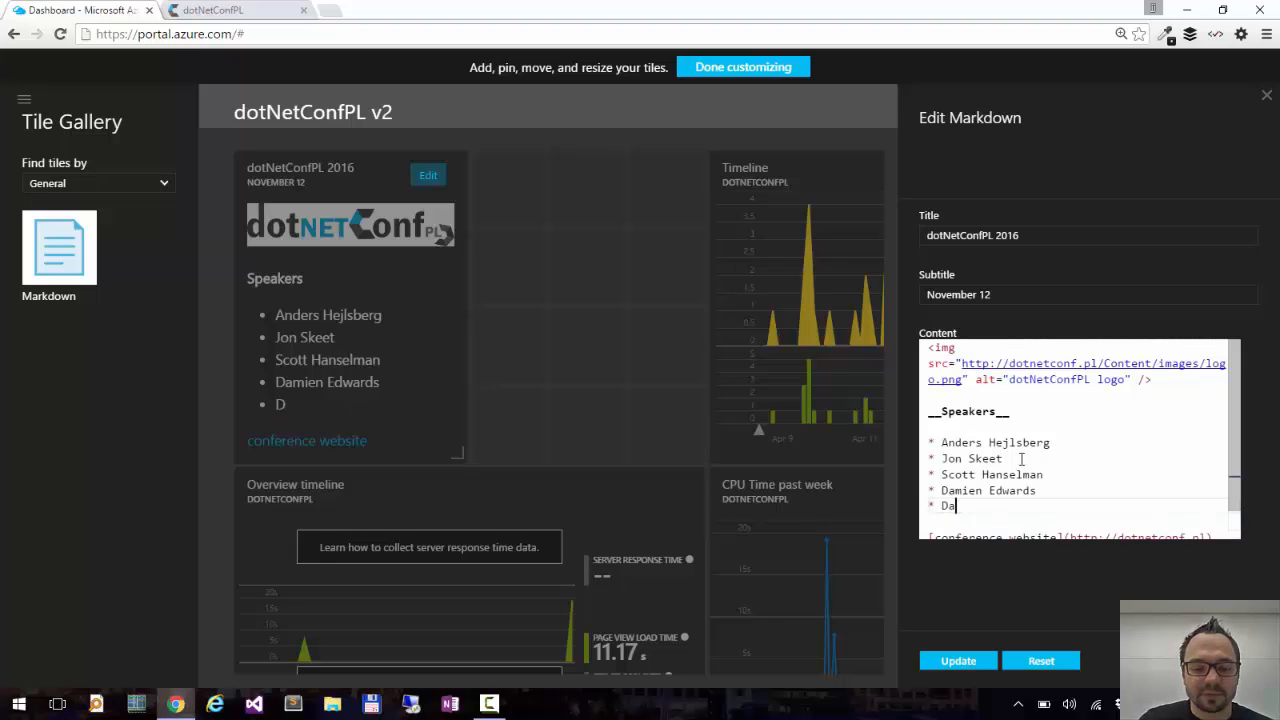
type("vid Fowler")
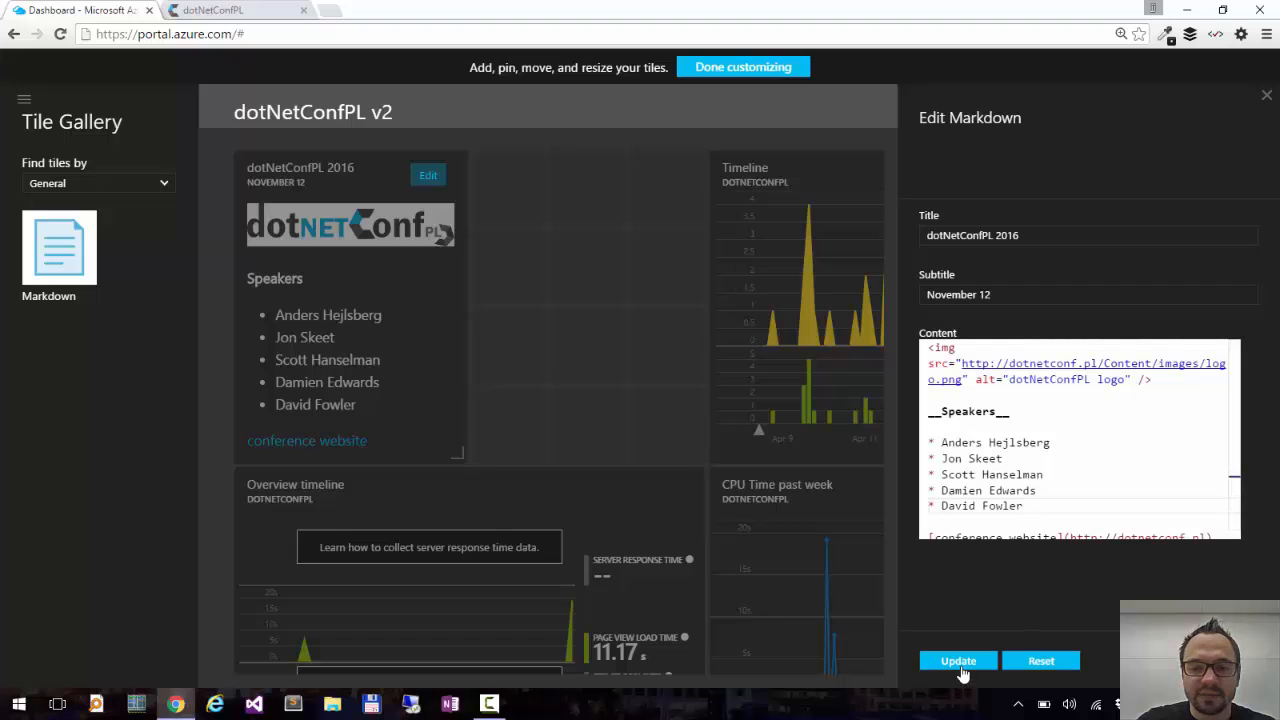
Update the tile, move the Timeline chart beside it and finish customizing the dashboard
left_click(956, 660)
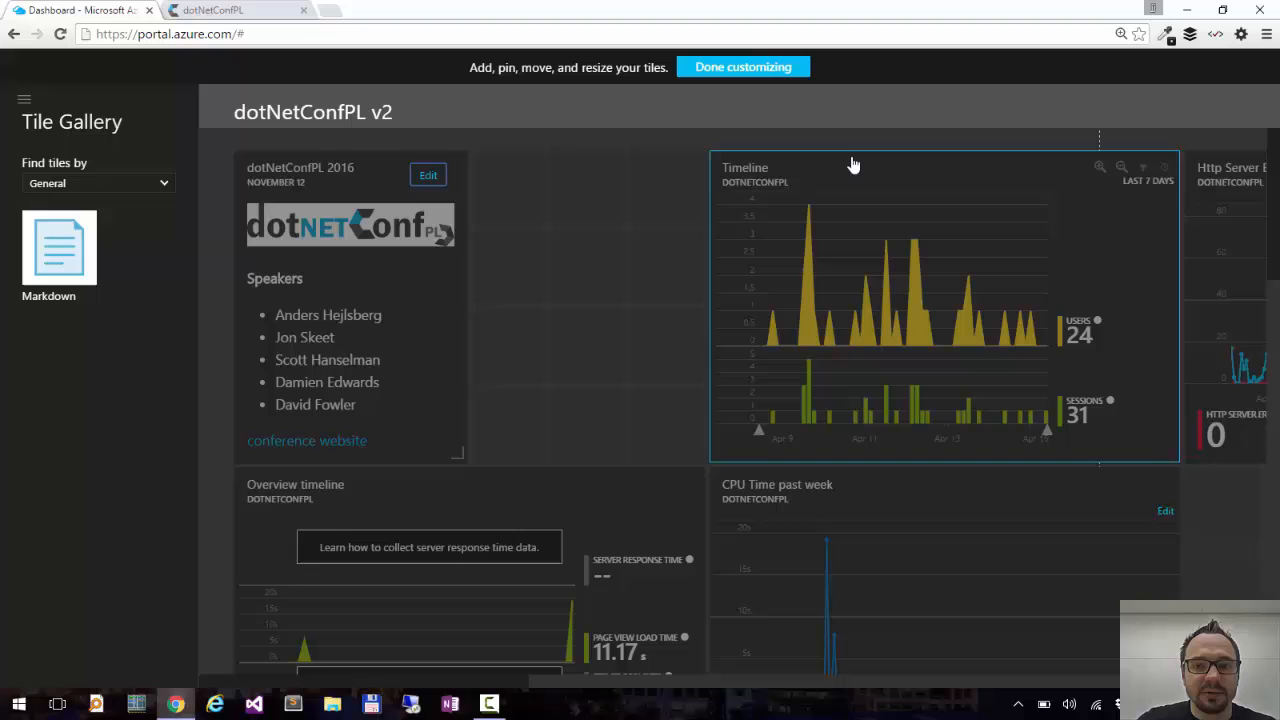
left_click_drag(854, 164, 628, 138)
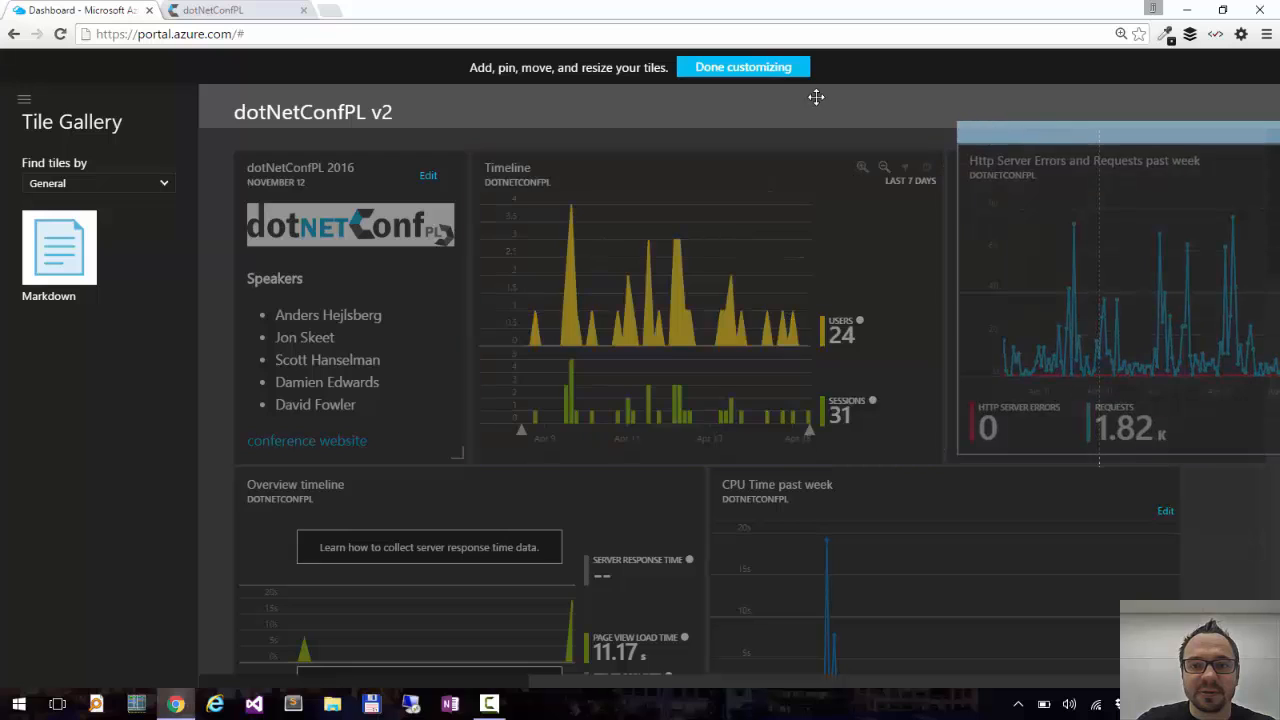
left_click(744, 66)
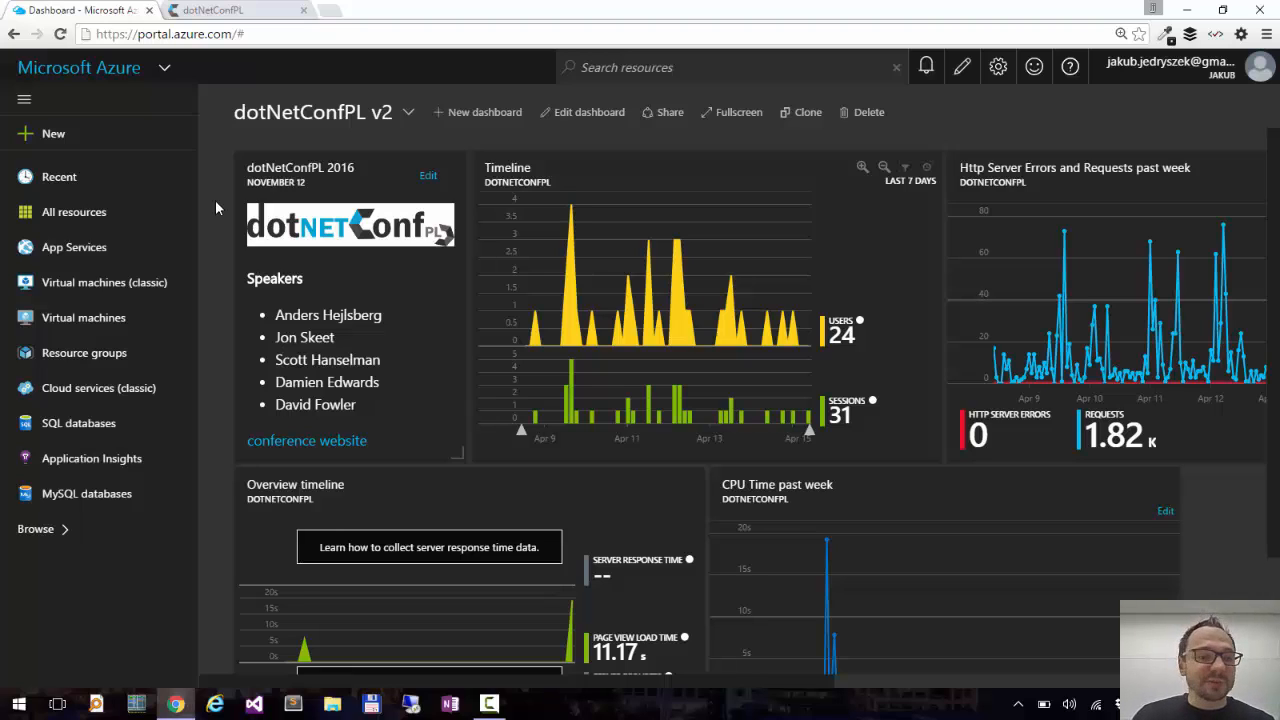
mouse_move(288, 212)
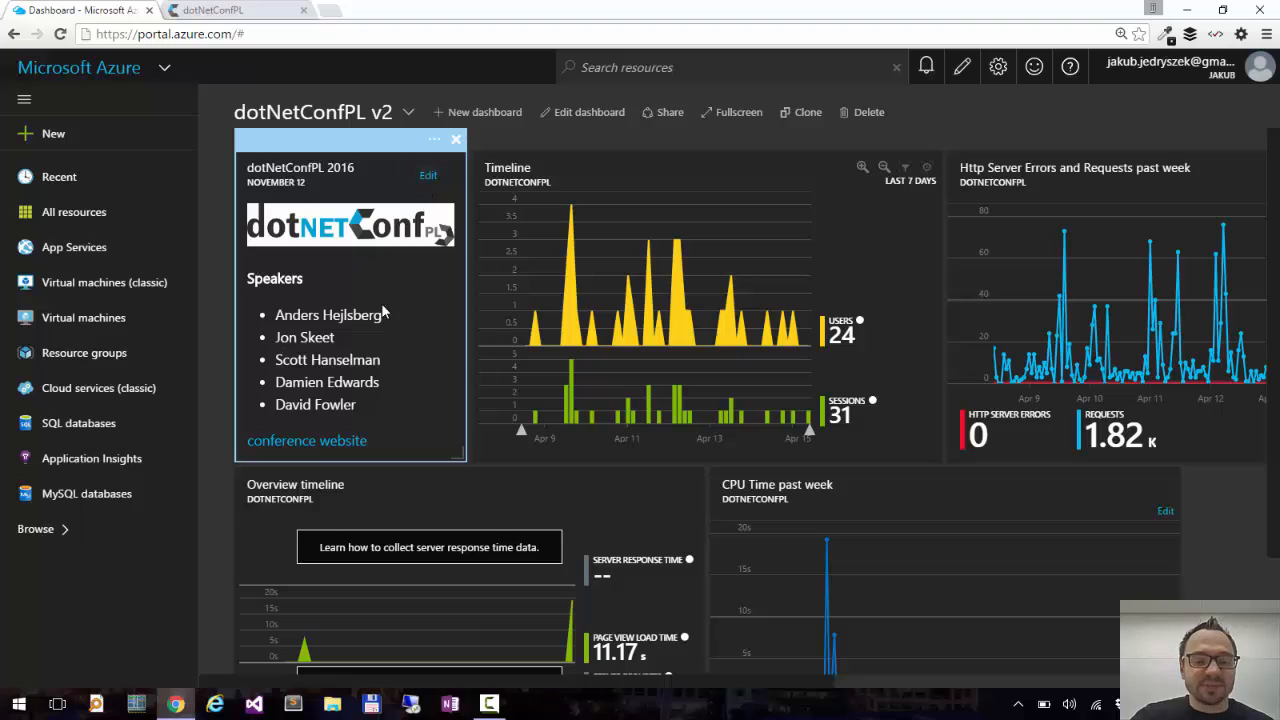
mouse_move(384, 348)
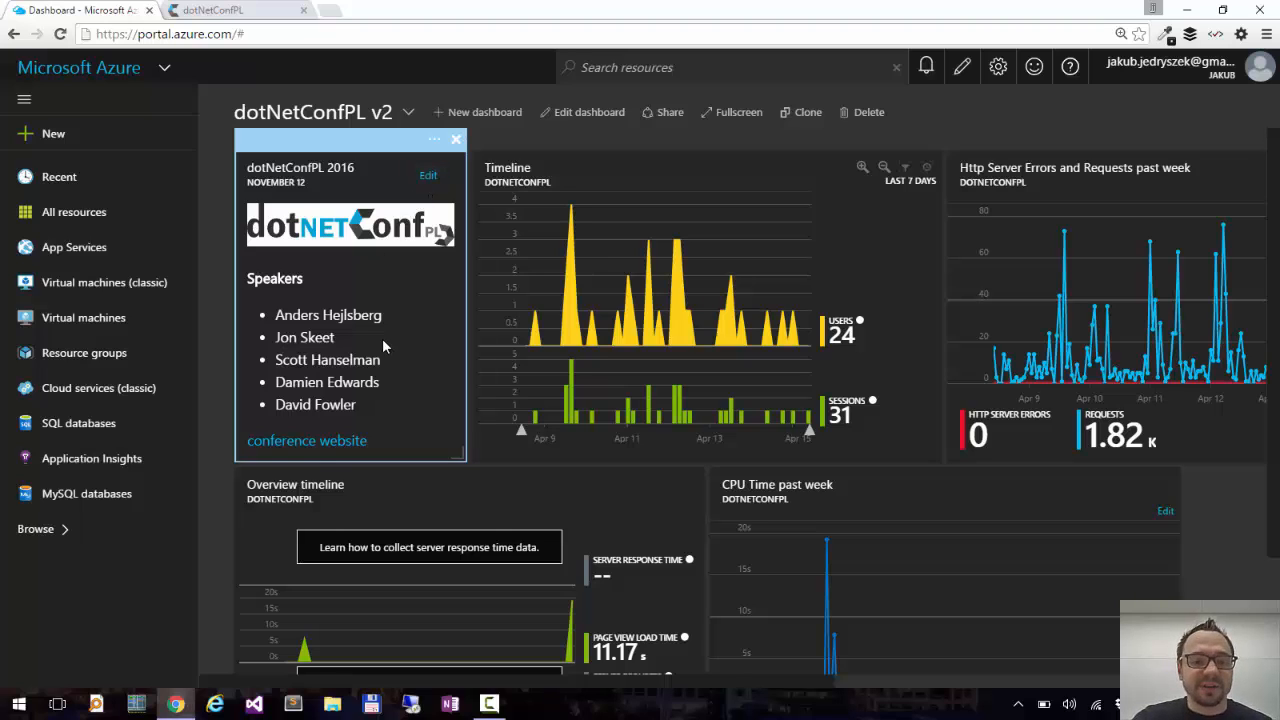